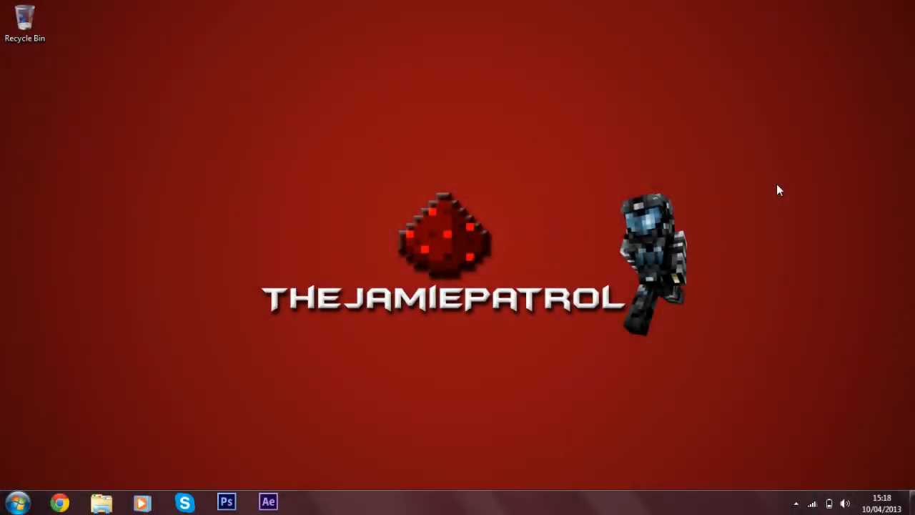
mouse_move(406, 226)
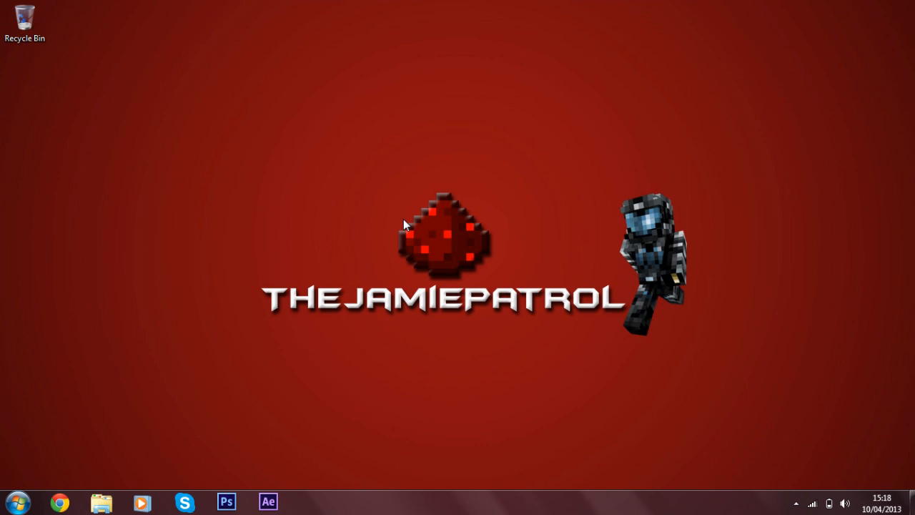
Open the Roaming folder via a Start menu search for %appdata%
left_click(20, 500)
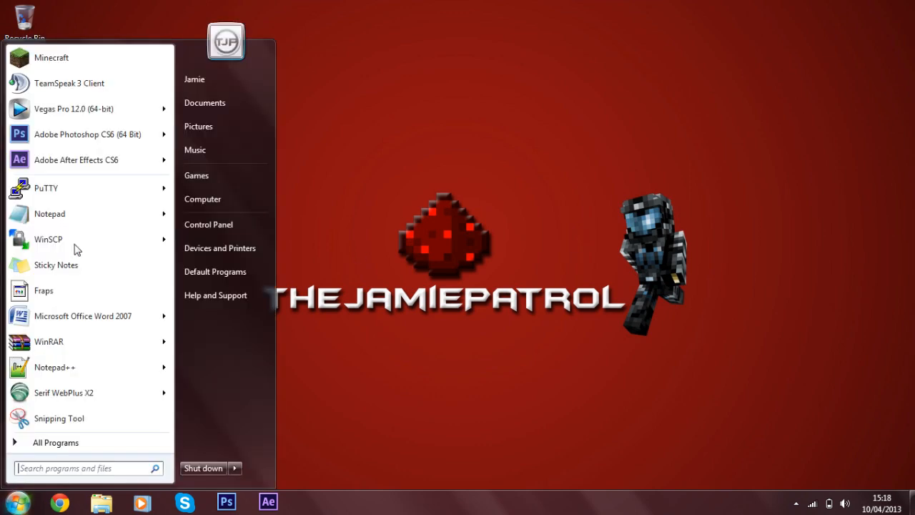
mouse_move(361, 249)
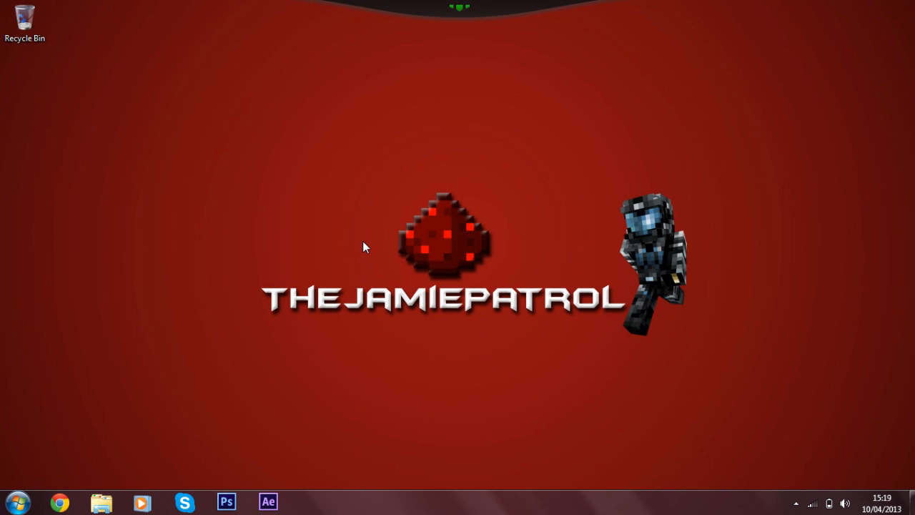
mouse_move(261, 377)
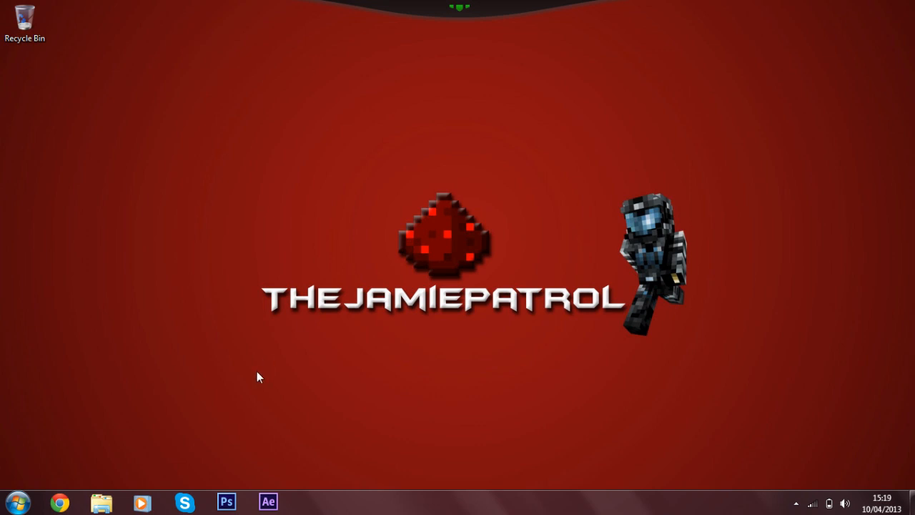
mouse_move(343, 296)
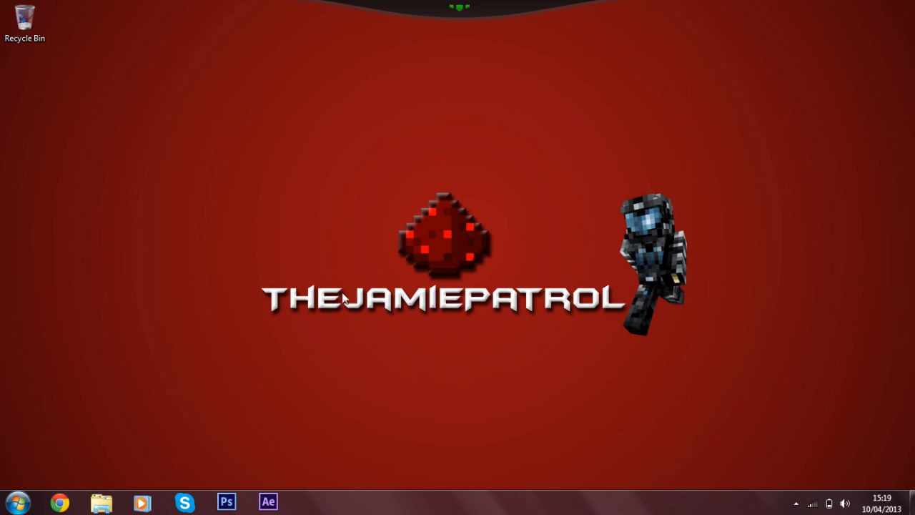
mouse_move(17, 502)
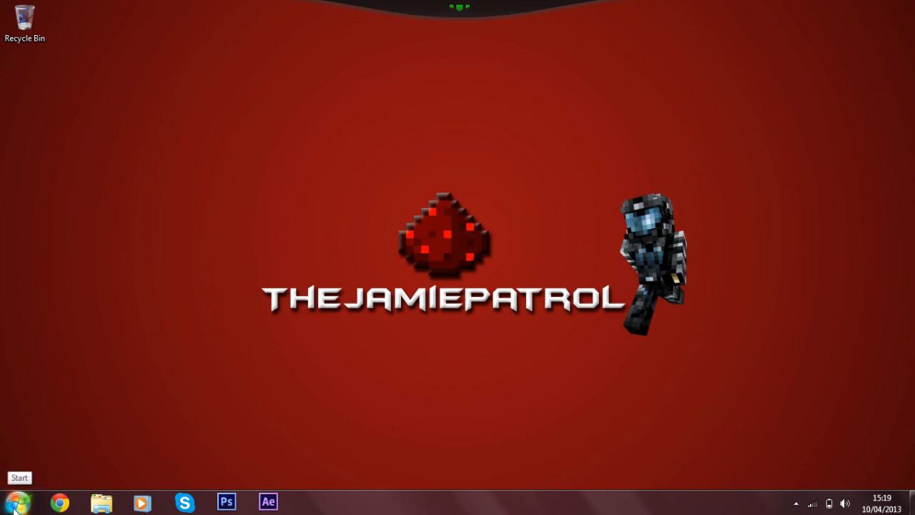
left_click(18, 477)
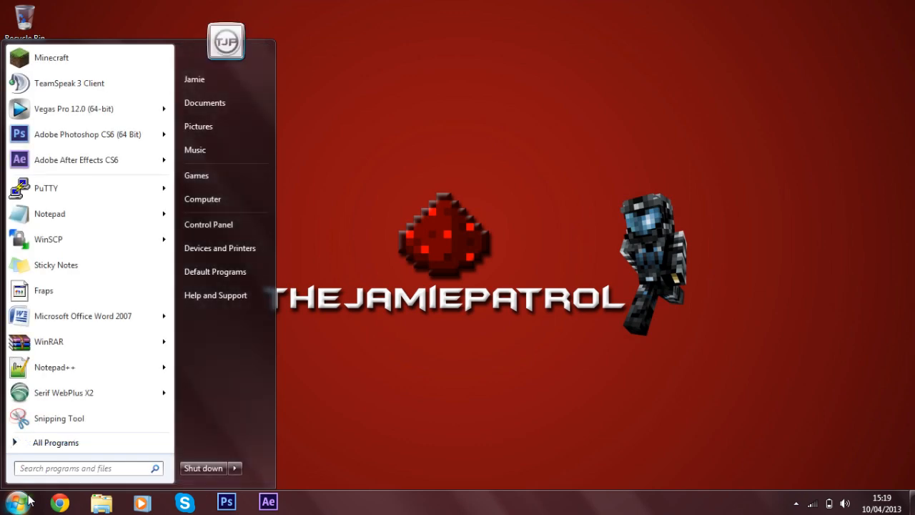
type("%appdata%")
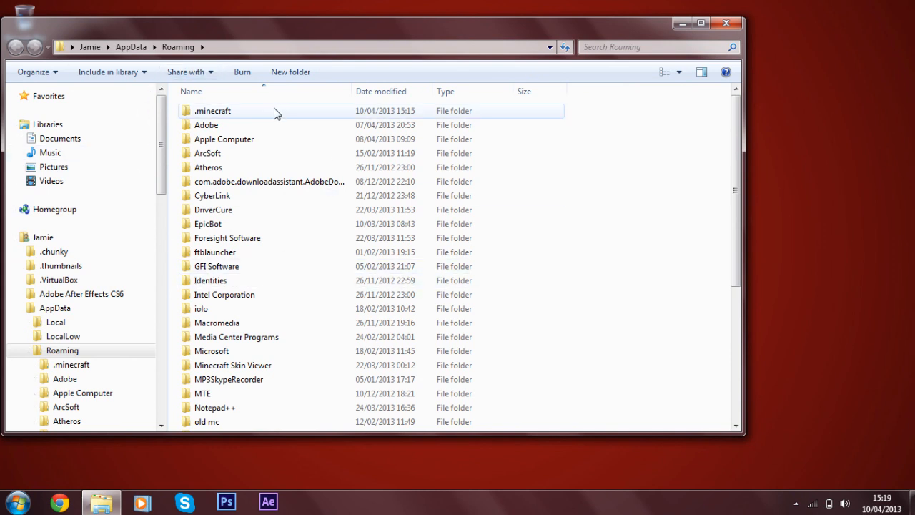
Browse into .minecraft > bin and select the minecraft.jar file
double_click(212, 110)
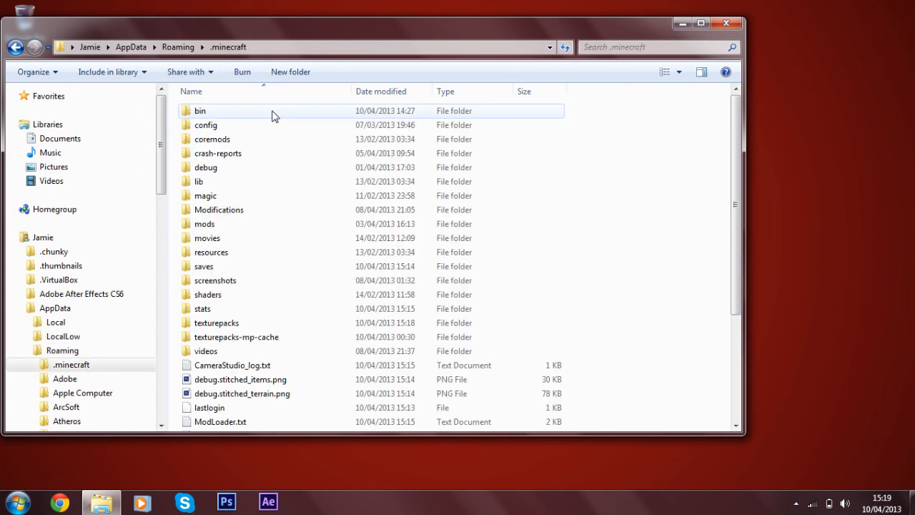
double_click(200, 111)
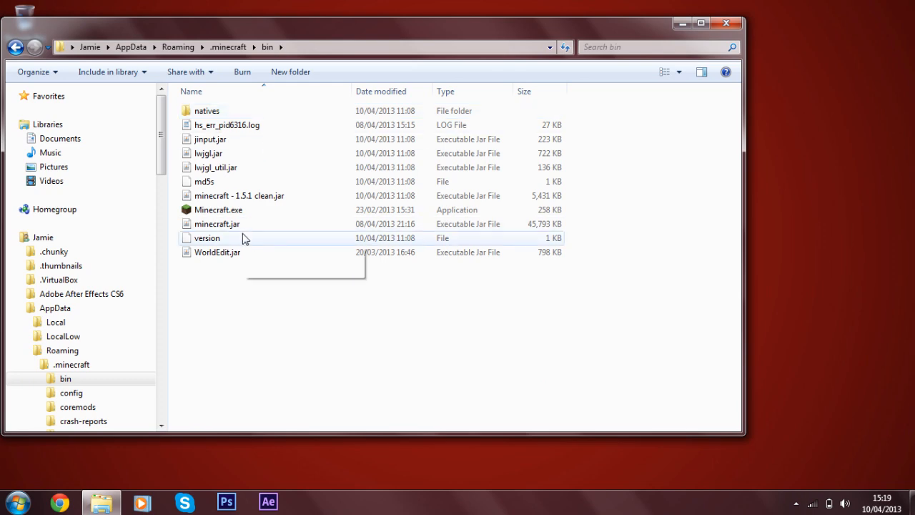
left_click(239, 195)
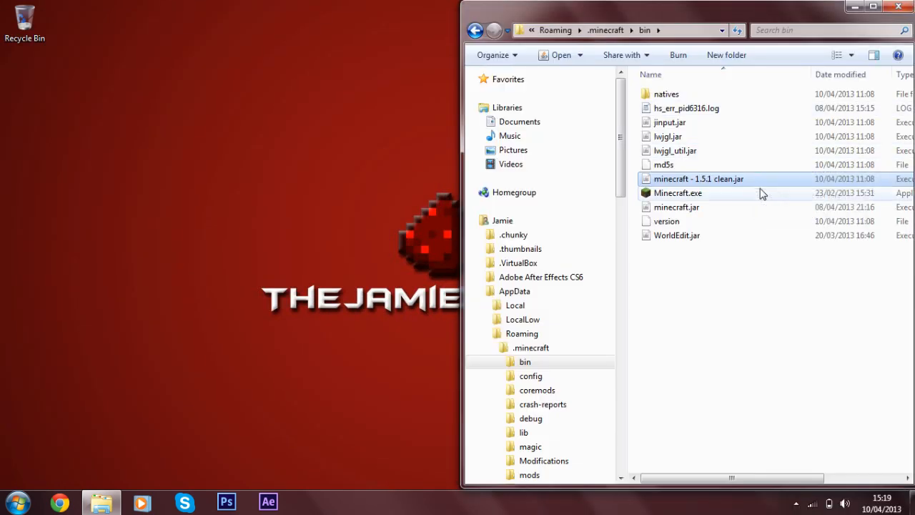
mouse_move(751, 179)
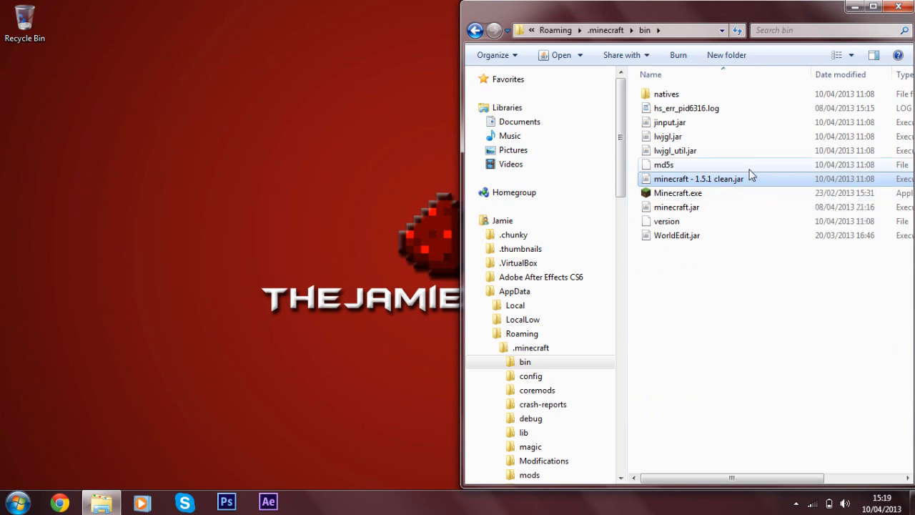
left_click(675, 206)
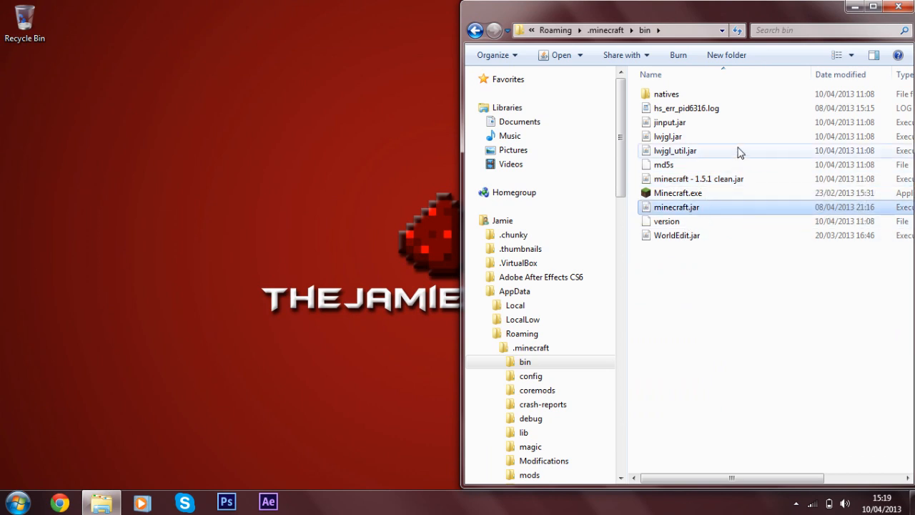
mouse_move(758, 189)
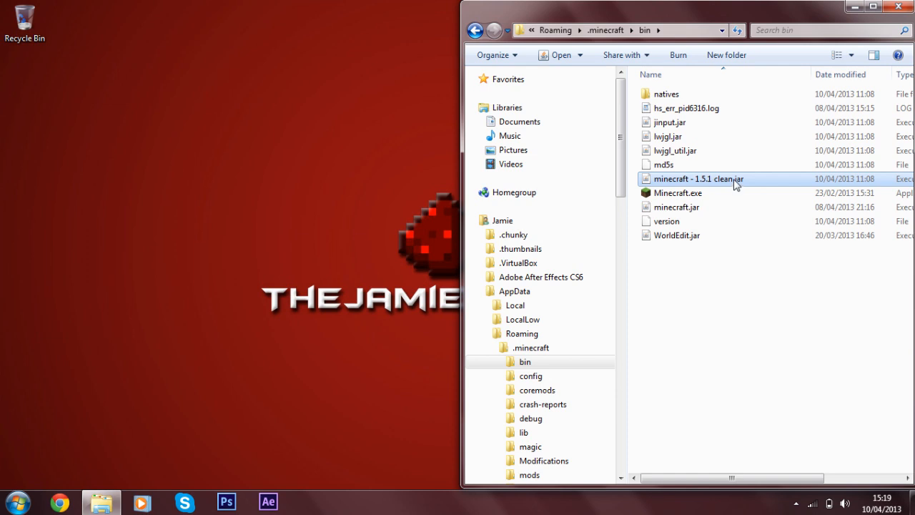
mouse_move(730, 180)
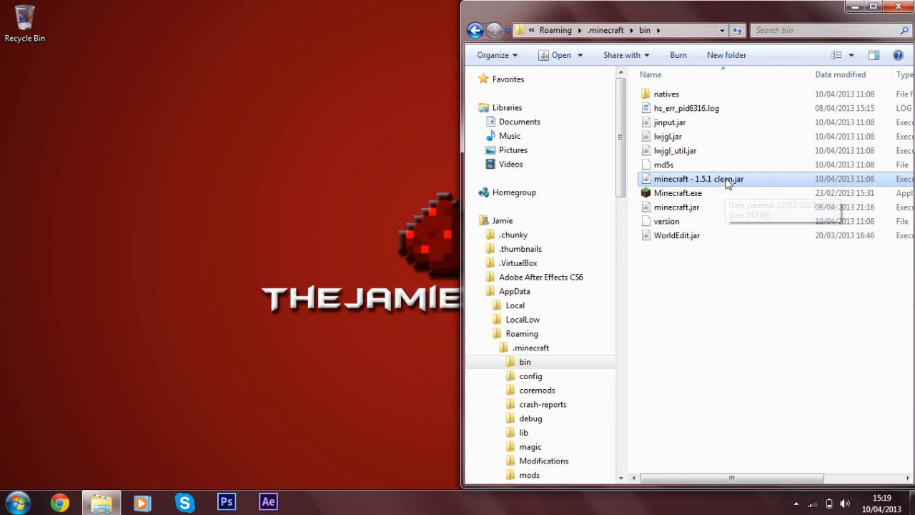
mouse_move(143, 146)
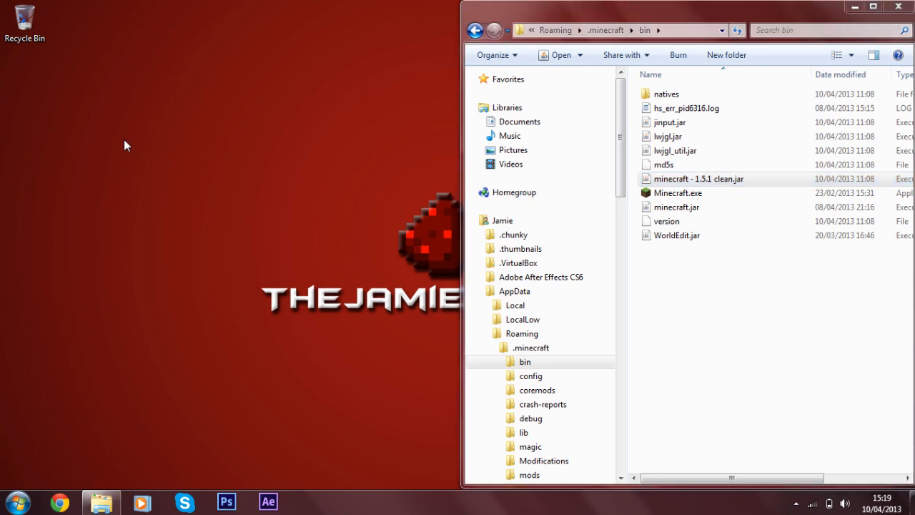
Create a new desktop folder and name it Texturepack
right_click(126, 146)
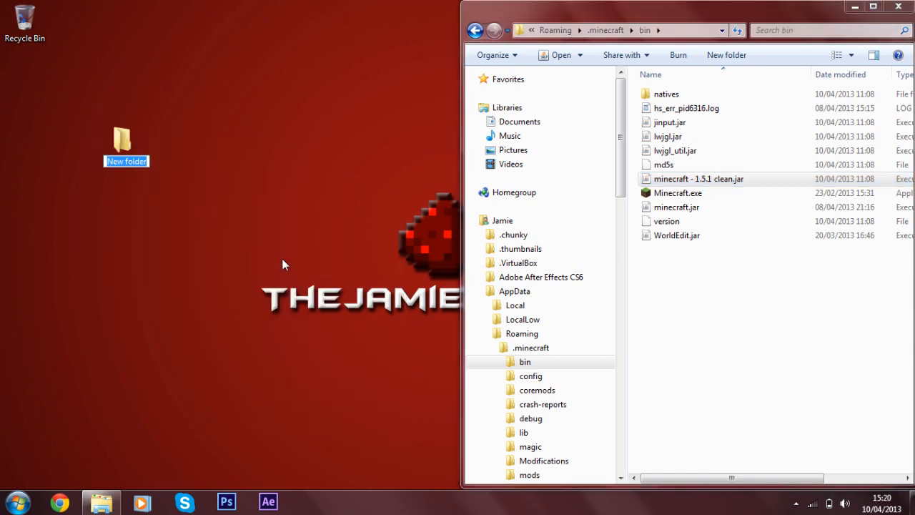
type("Tex")
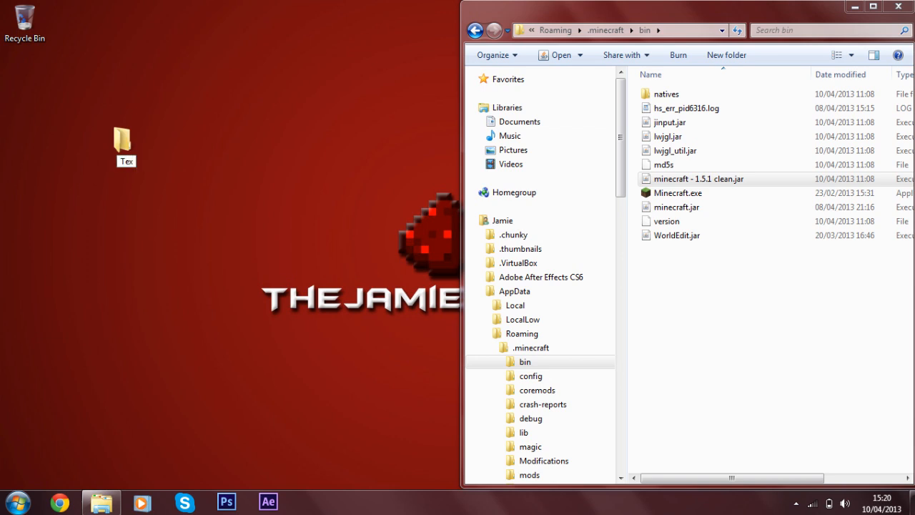
type("Texturepack")
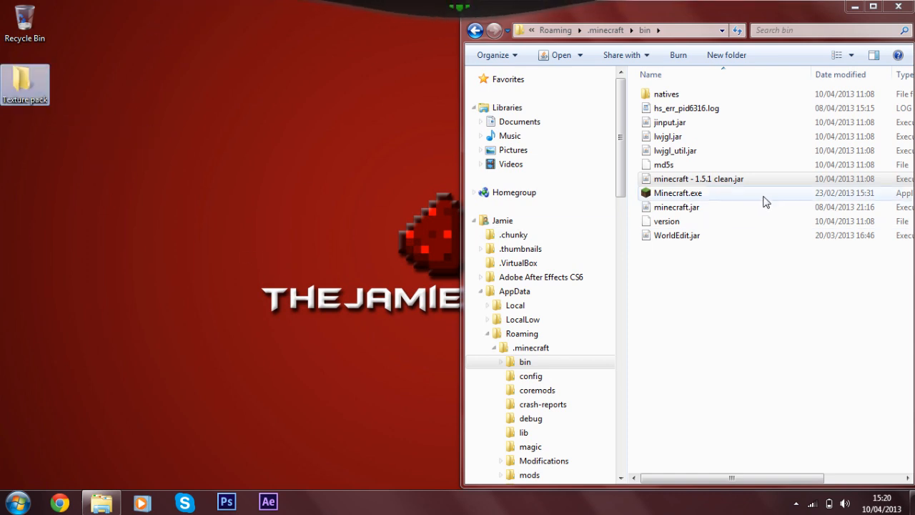
Open minecraft - 1.5.1 clean.jar as a WinRAR archive and dismiss the licence reminder
right_click(698, 179)
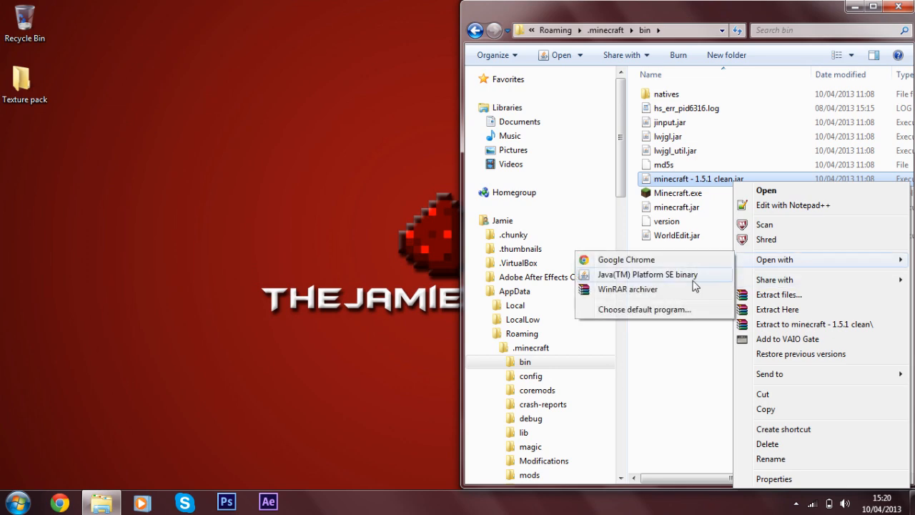
left_click(626, 289)
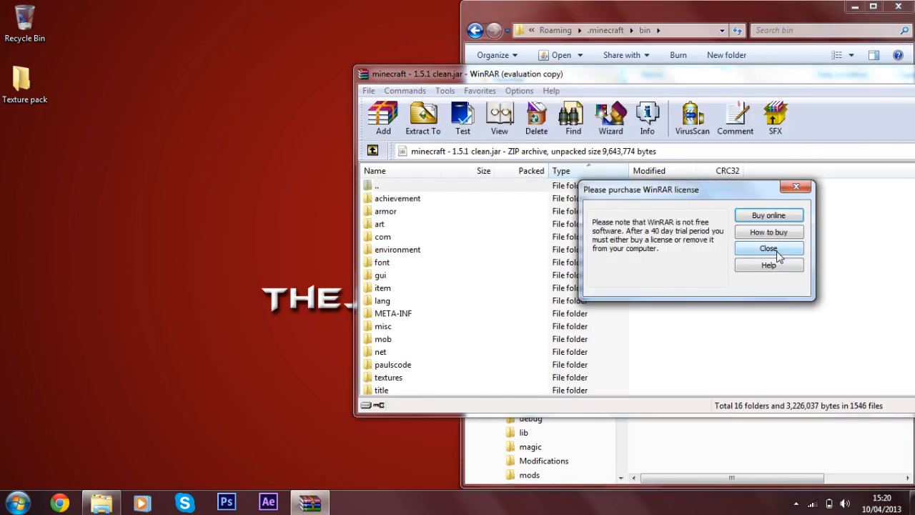
left_click(768, 249)
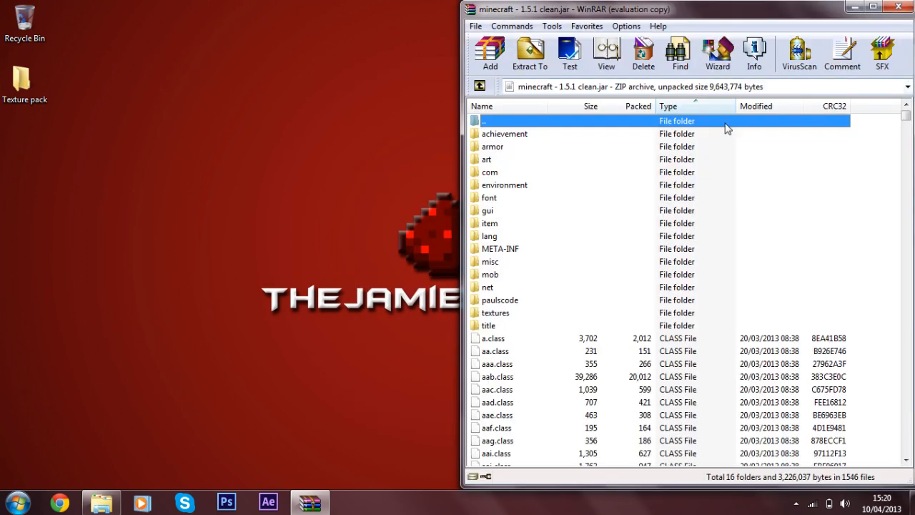
Select the achievement, armor, art, environment, mob and title folders in the jar listing
left_click(505, 135)
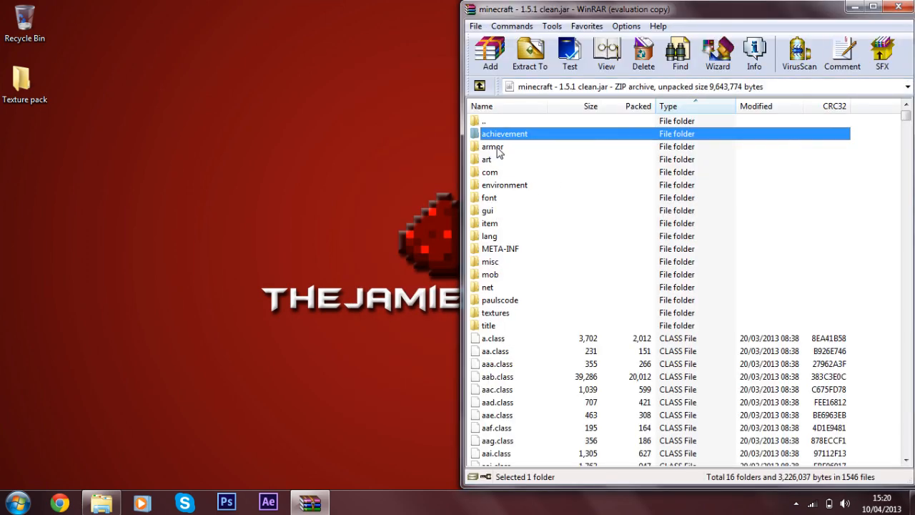
left_click(492, 145)
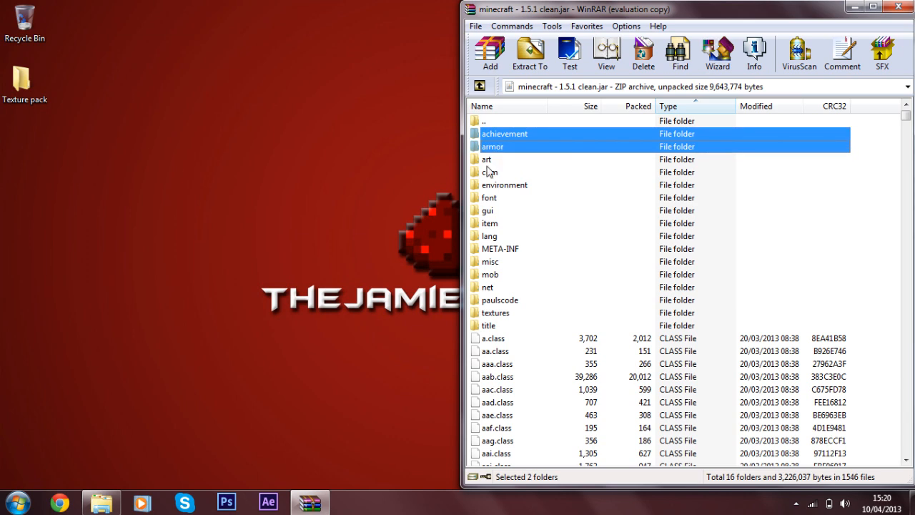
left_click(504, 185)
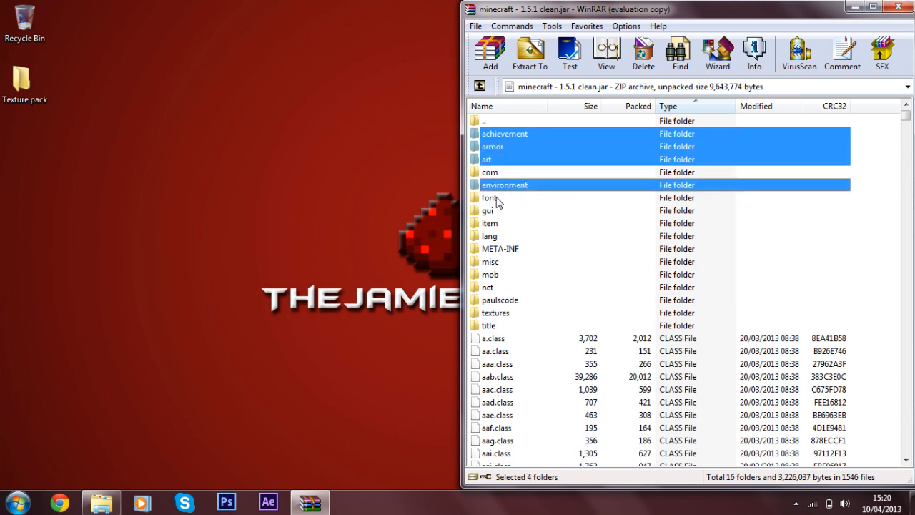
left_click(490, 211)
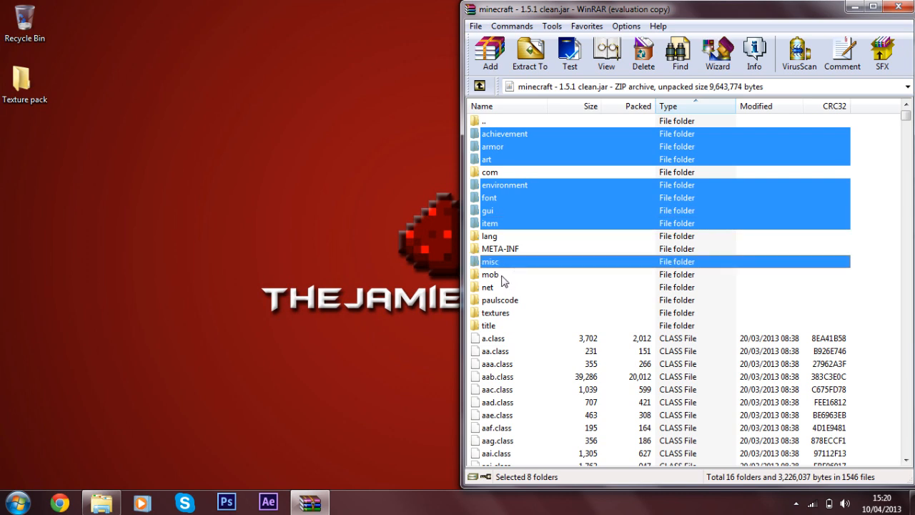
left_click(495, 312)
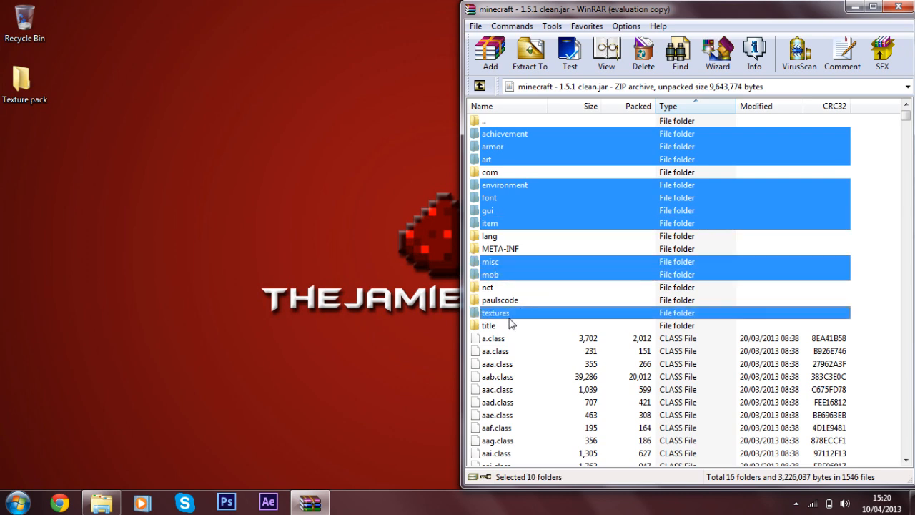
left_click(489, 326)
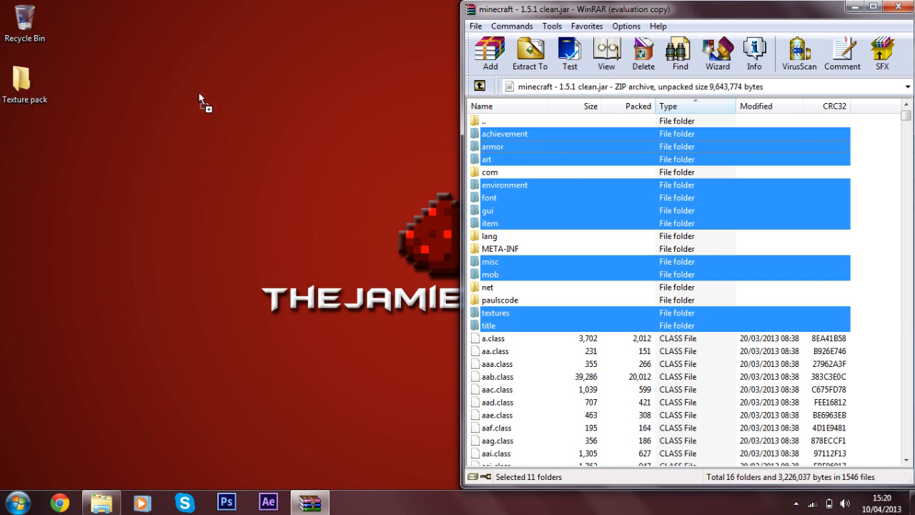
left_click(529, 53)
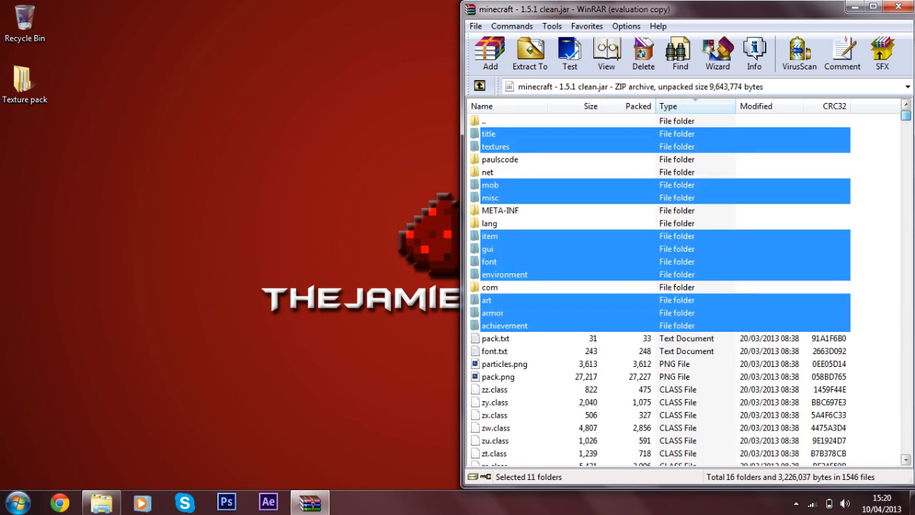
Go through the jar's loose pack.png, particles.png and font.txt files in the listing
scroll("down", 3)
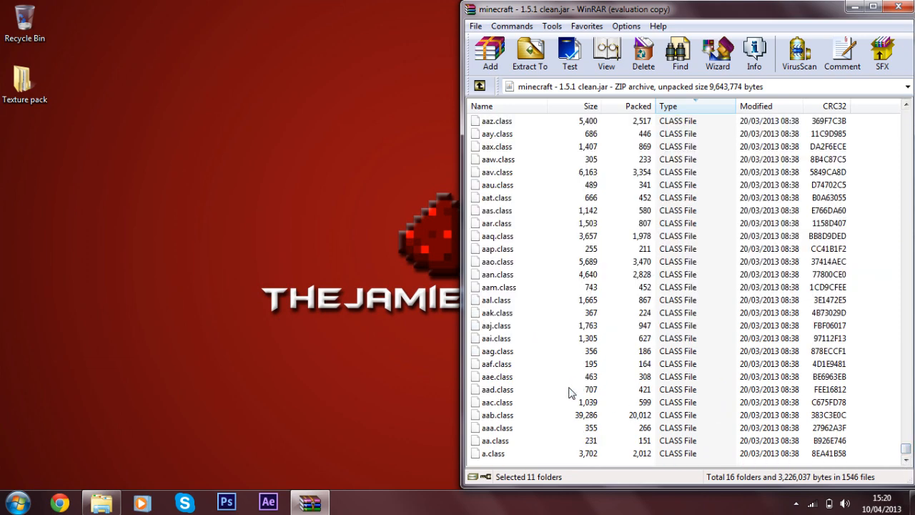
left_click(498, 389)
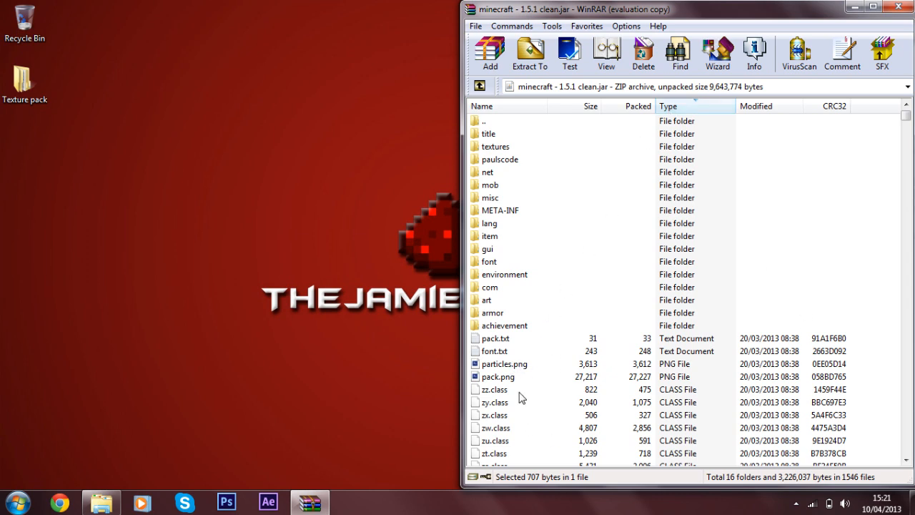
left_click(498, 376)
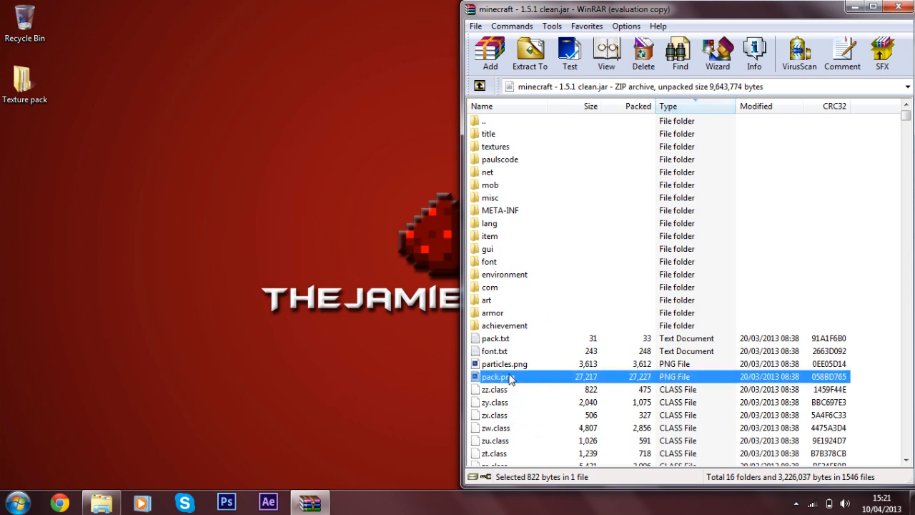
left_click(498, 378)
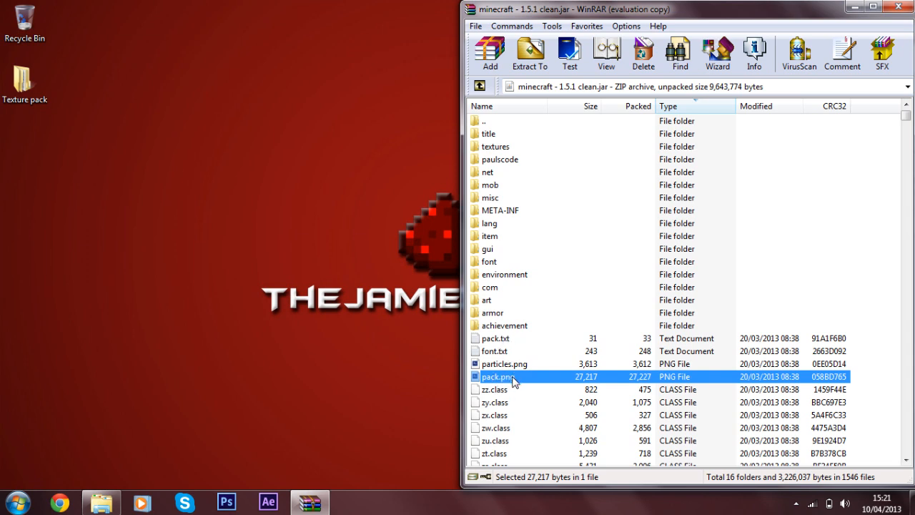
left_click(493, 352)
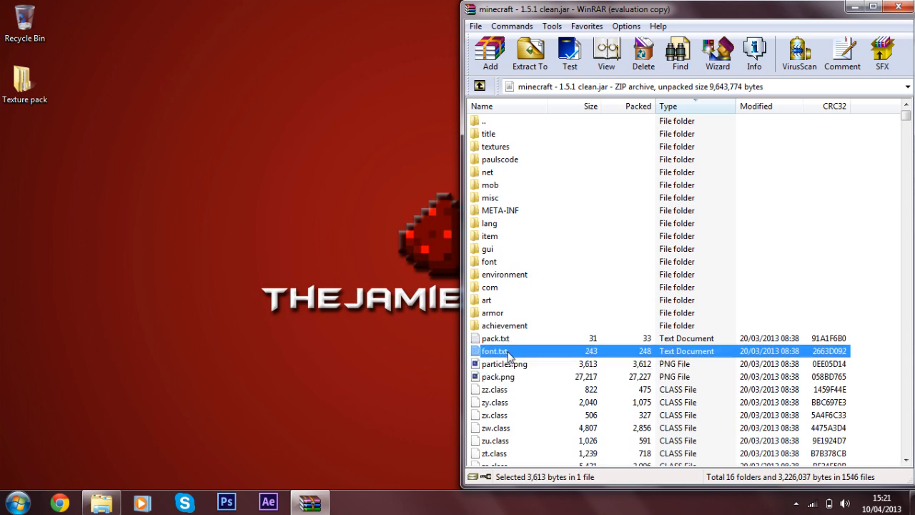
left_click(498, 376)
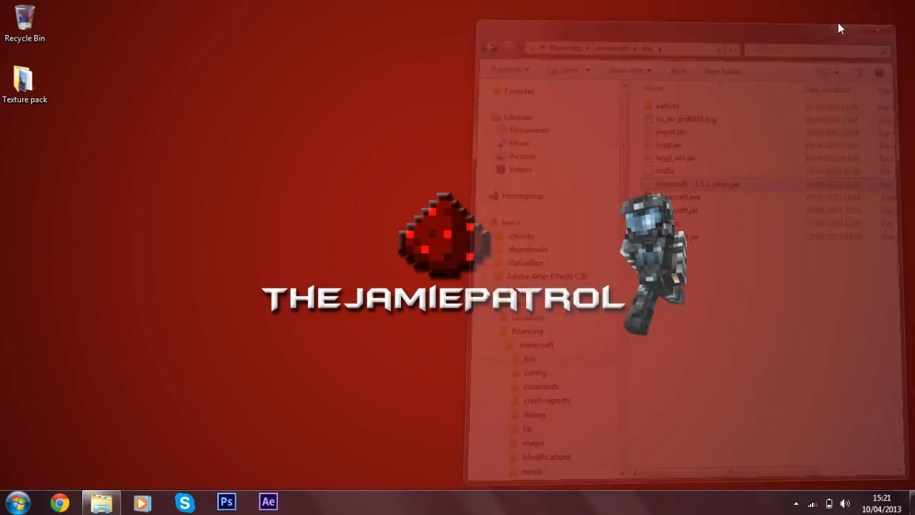
Open the desktop Texture pack folder, then the Roaming folder via a %appdata search
left_click(878, 31)
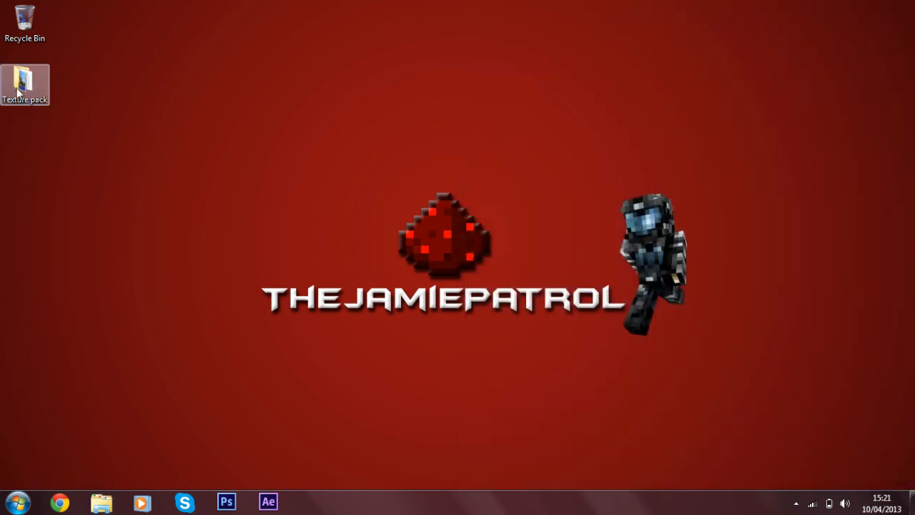
double_click(24, 82)
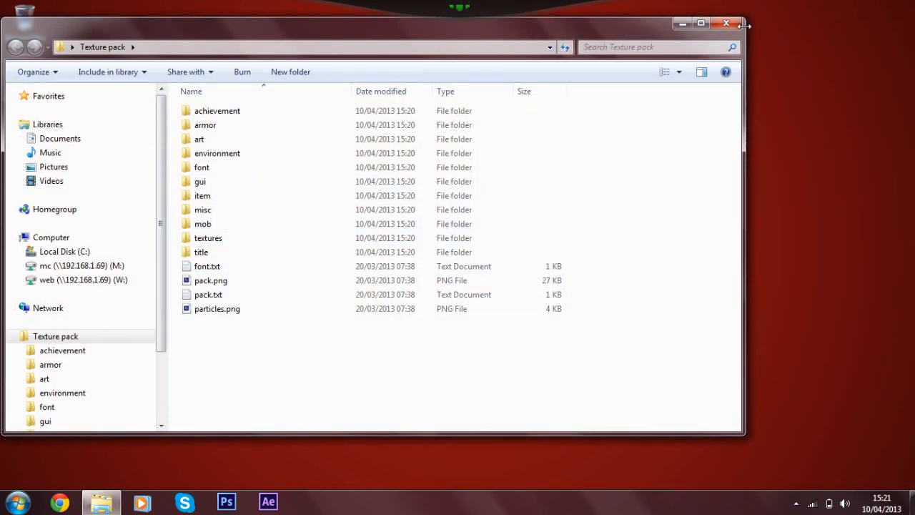
left_click(13, 502)
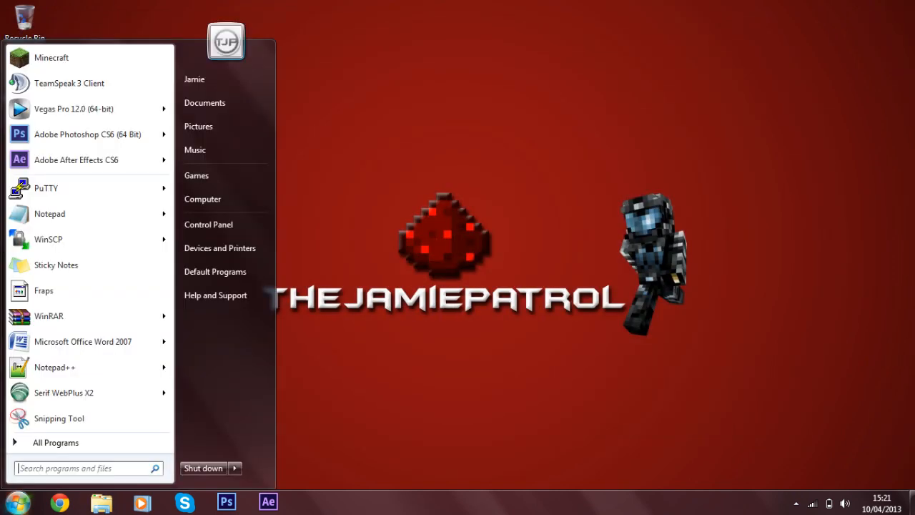
type("%appdata")
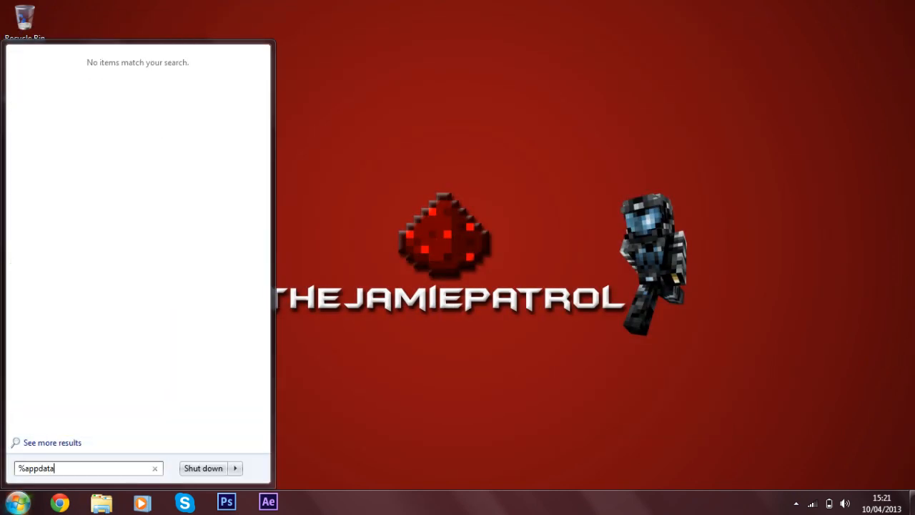
key("enter")
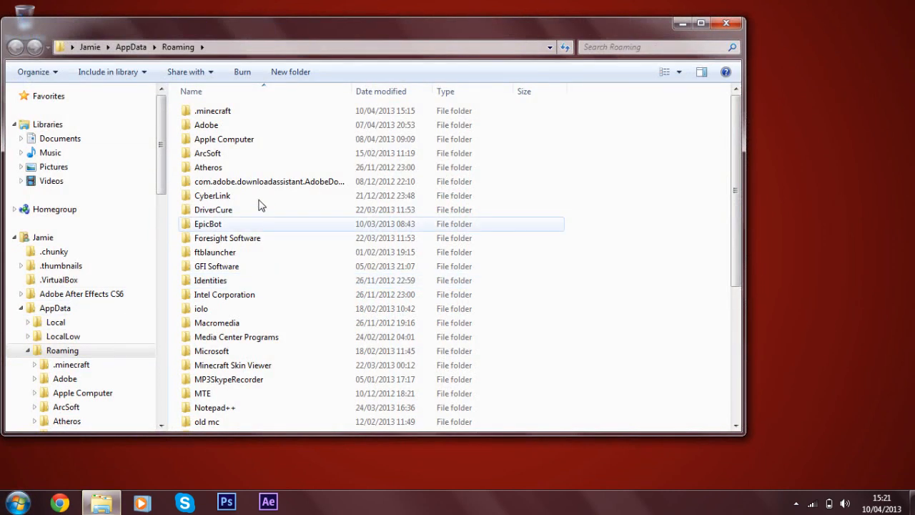
Browse into .minecraft > texturepacks where TJP 1.5.zip is kept
double_click(211, 110)
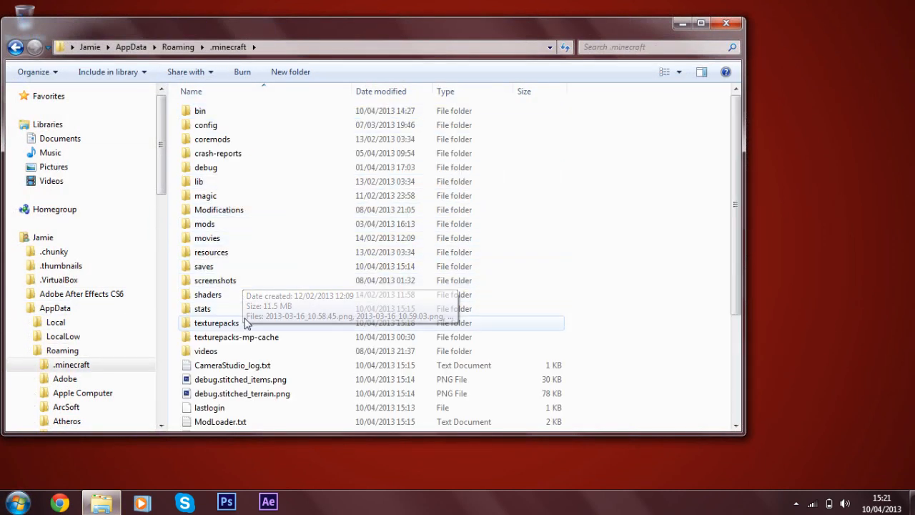
double_click(216, 323)
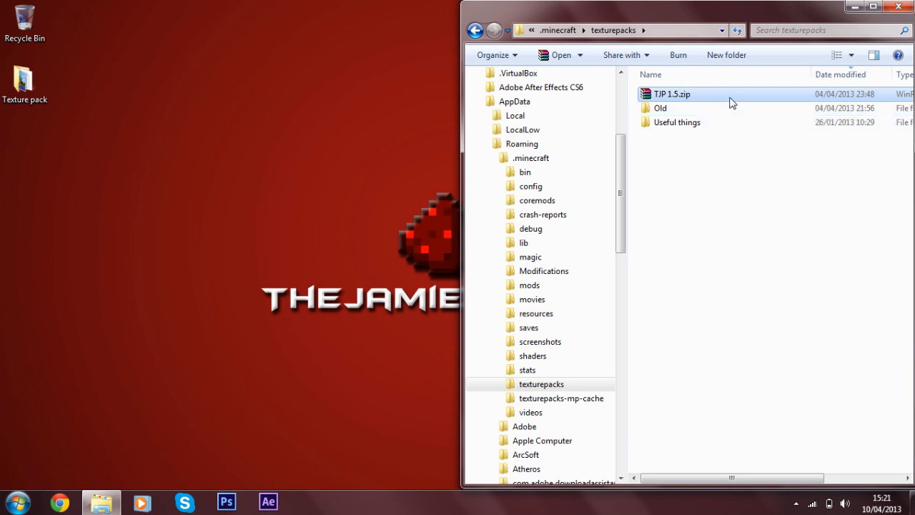
Open TJP 1.5.zip in WinRAR and dismiss the licence reminder
right_click(671, 94)
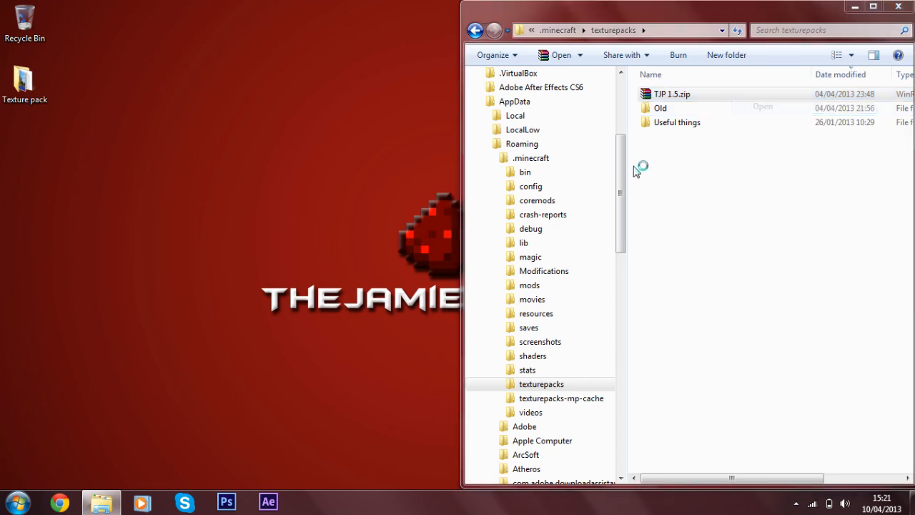
double_click(672, 94)
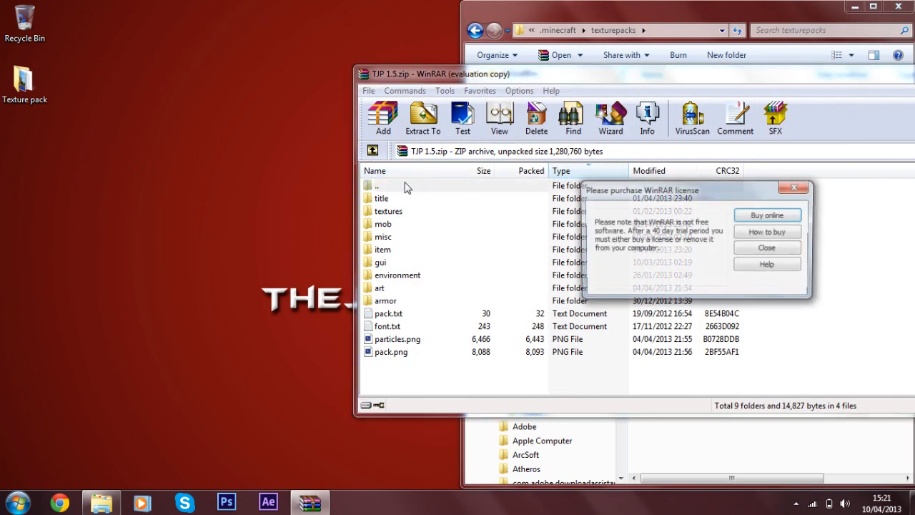
left_click(766, 247)
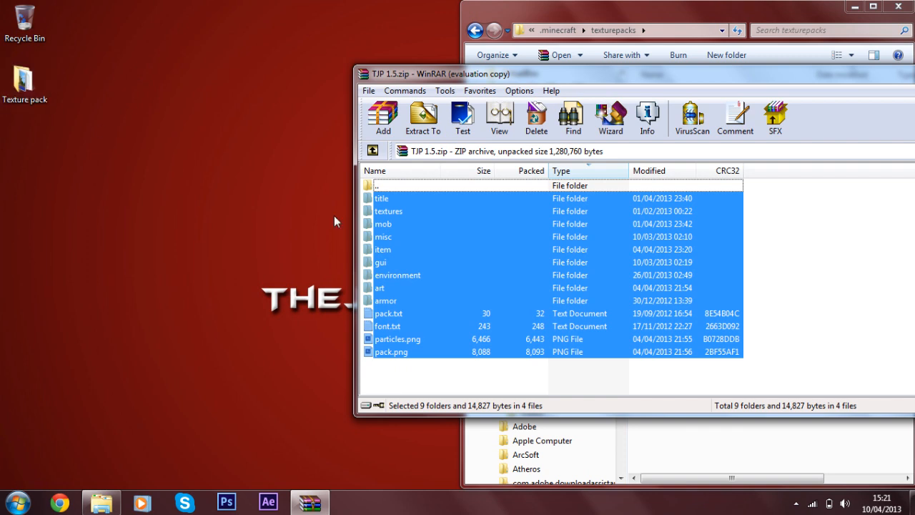
mouse_move(114, 101)
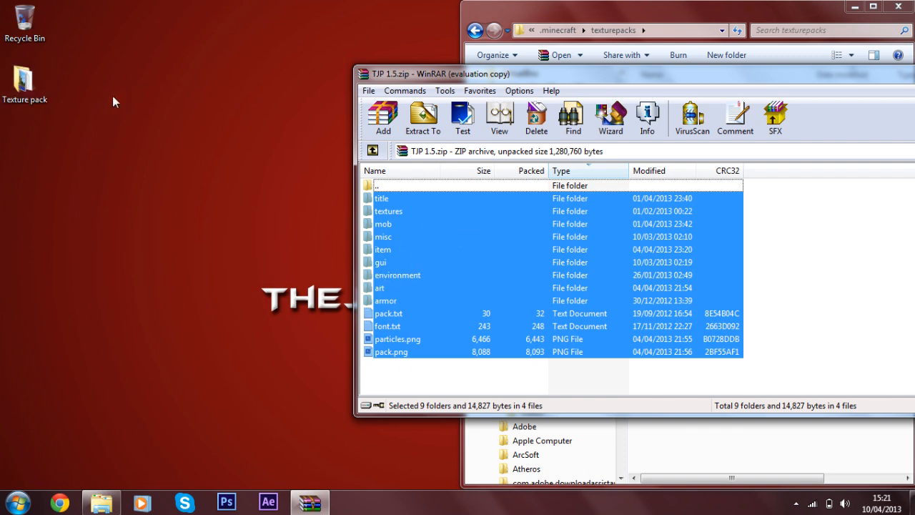
mouse_move(409, 249)
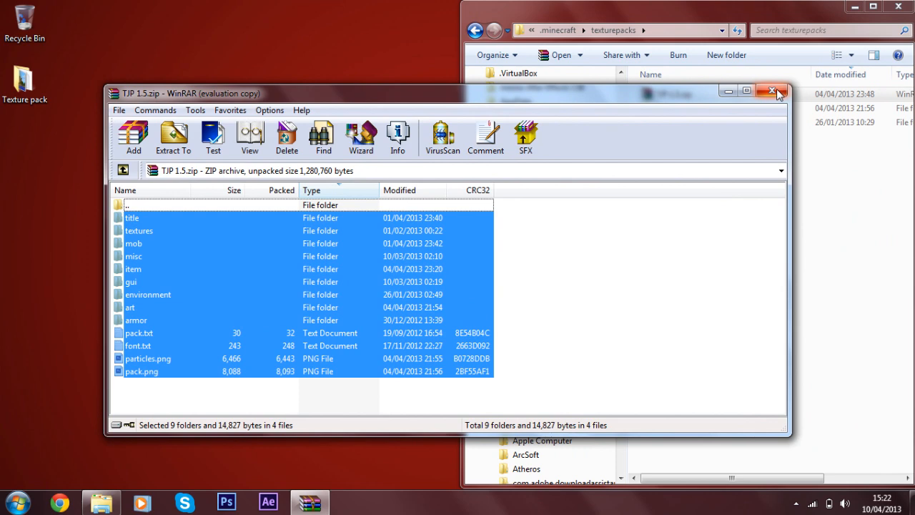
Close the TJP 1.5.zip archive and the texturepacks Explorer window
left_click(772, 92)
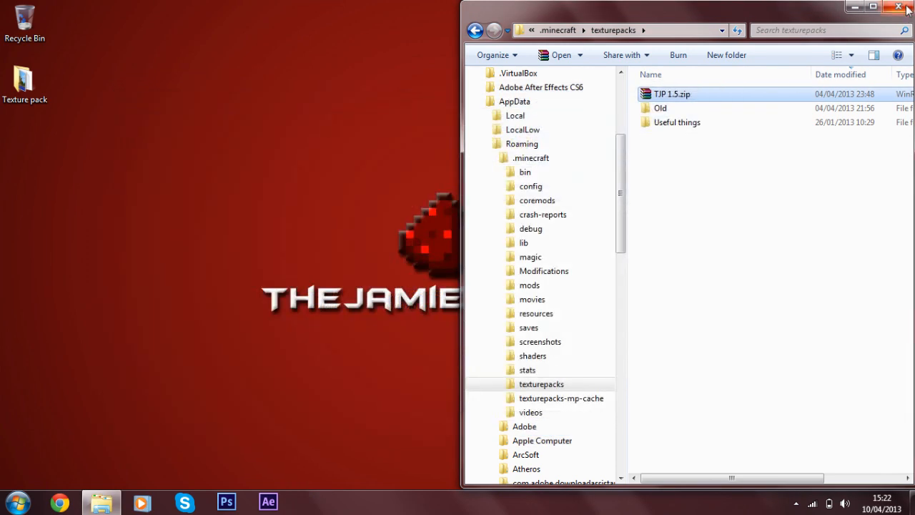
left_click(899, 7)
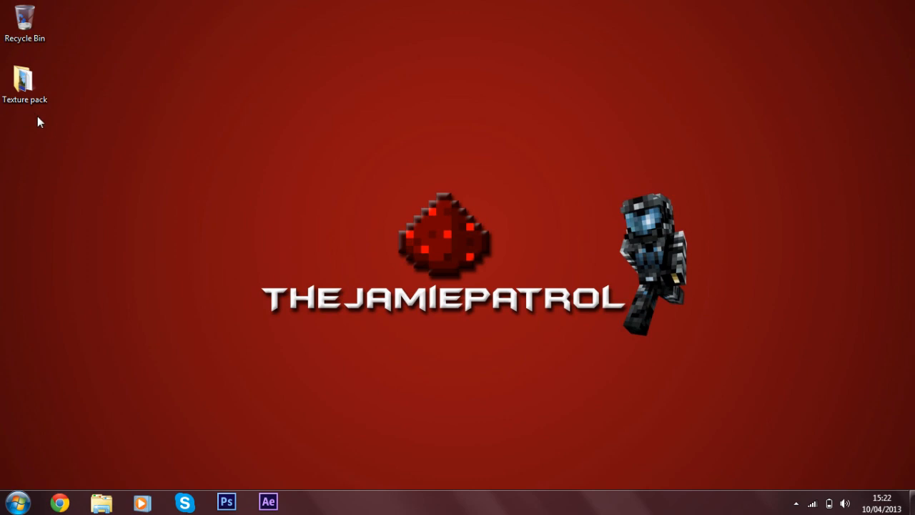
mouse_move(31, 123)
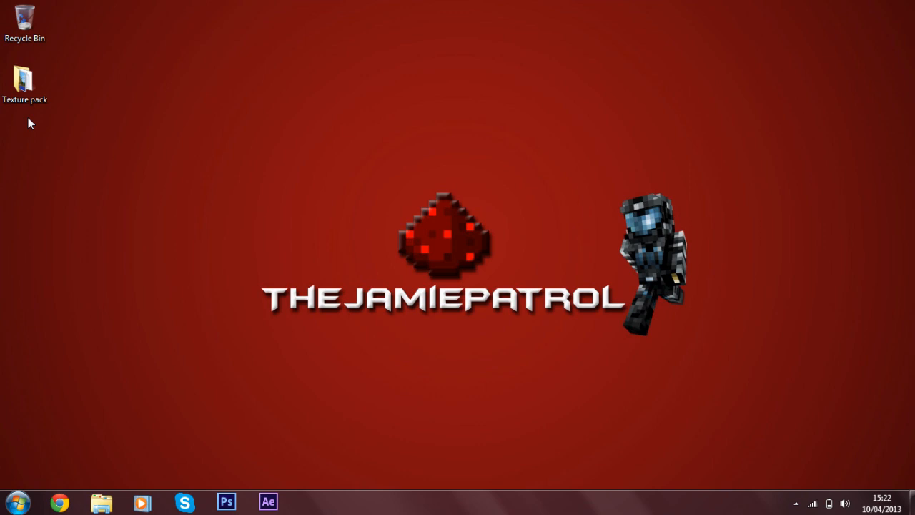
Open the desktop Texture pack folder and pick the achievement, environment and font folders in turn
left_click(24, 81)
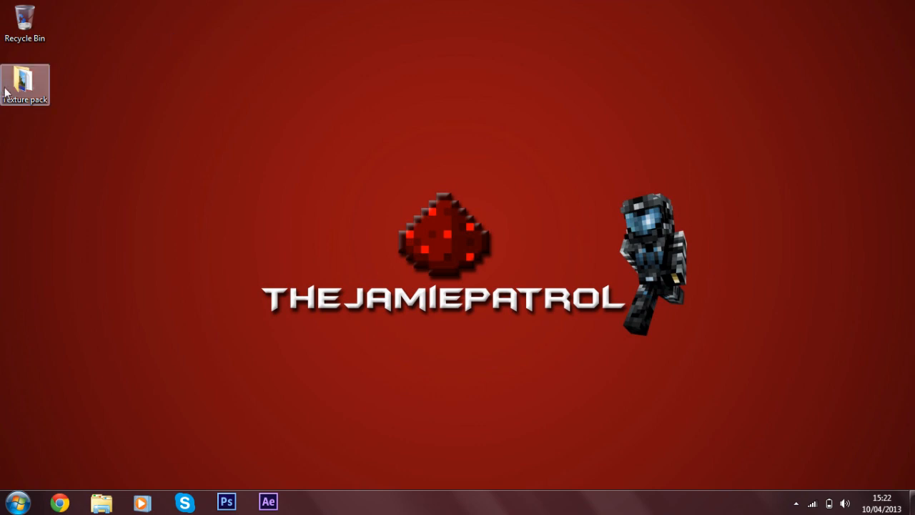
double_click(24, 79)
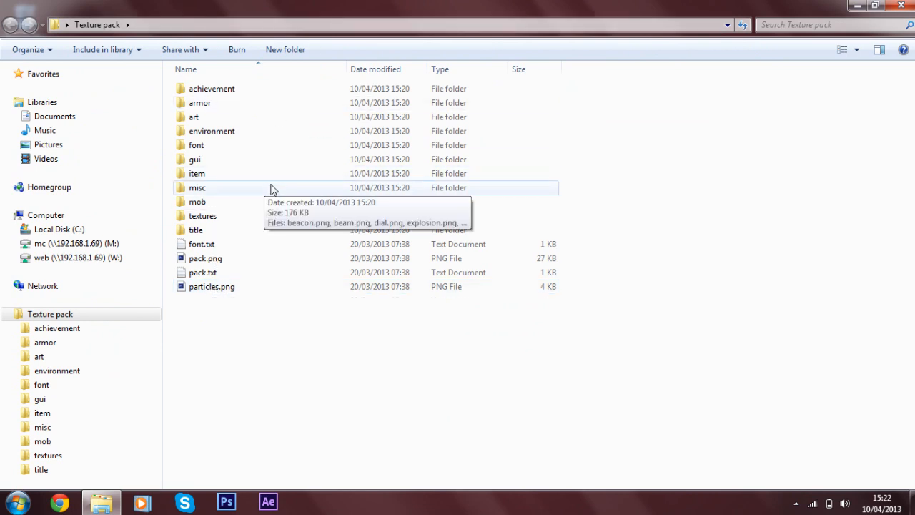
left_click(211, 89)
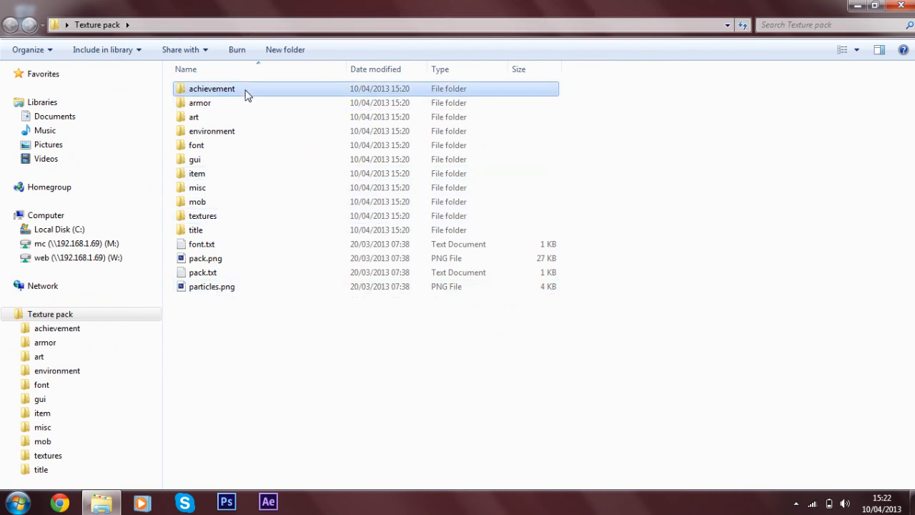
left_click(211, 132)
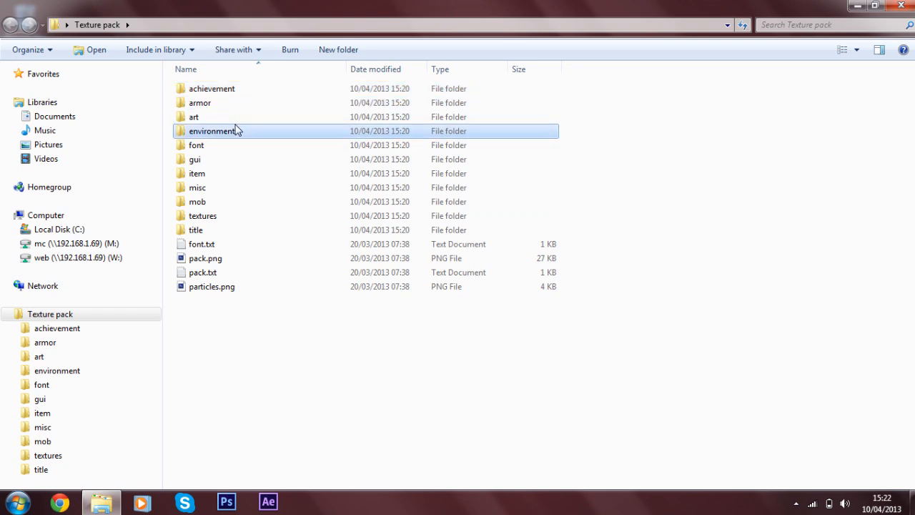
left_click(197, 146)
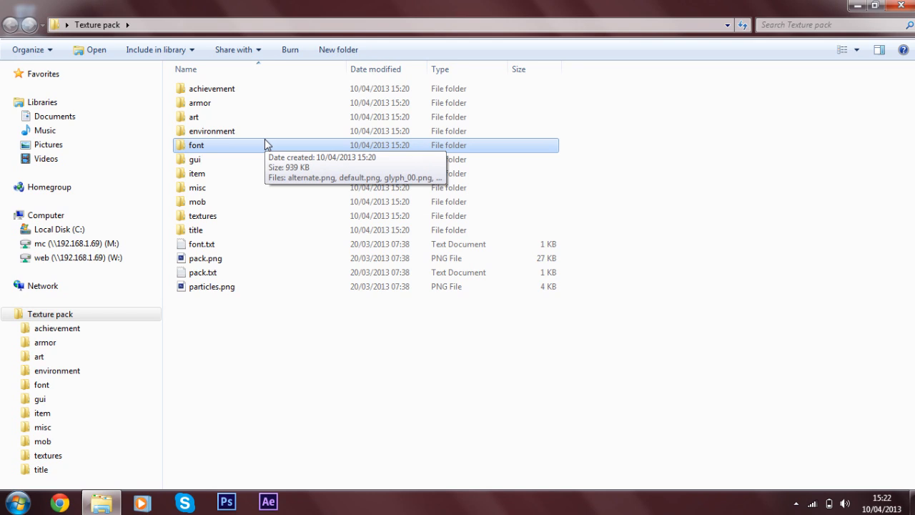
mouse_move(257, 157)
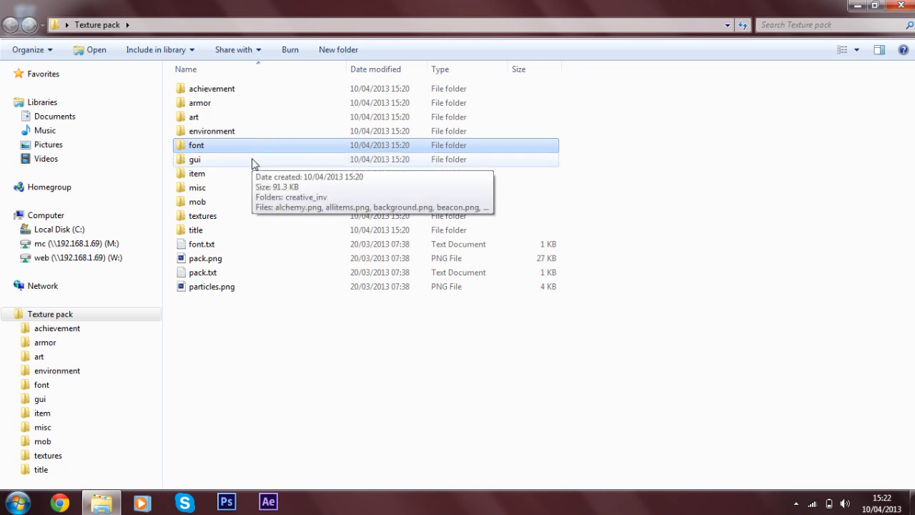
double_click(194, 160)
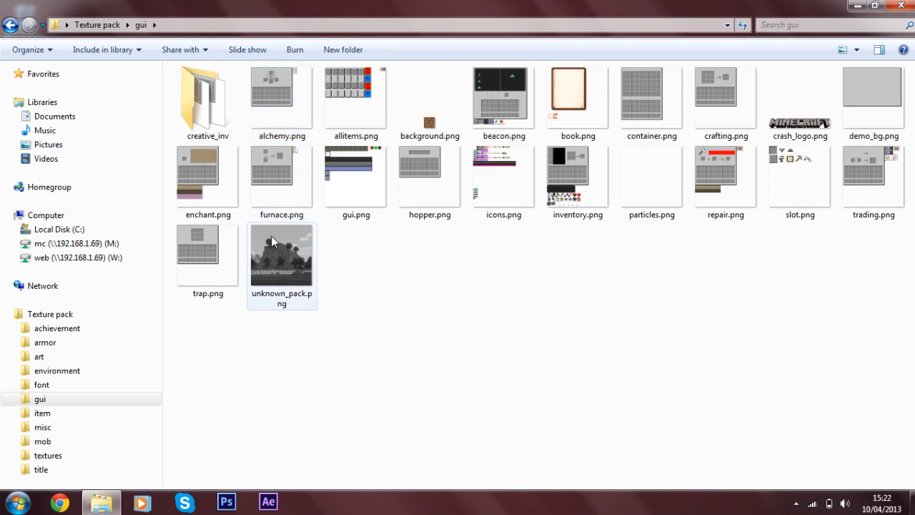
left_click(280, 255)
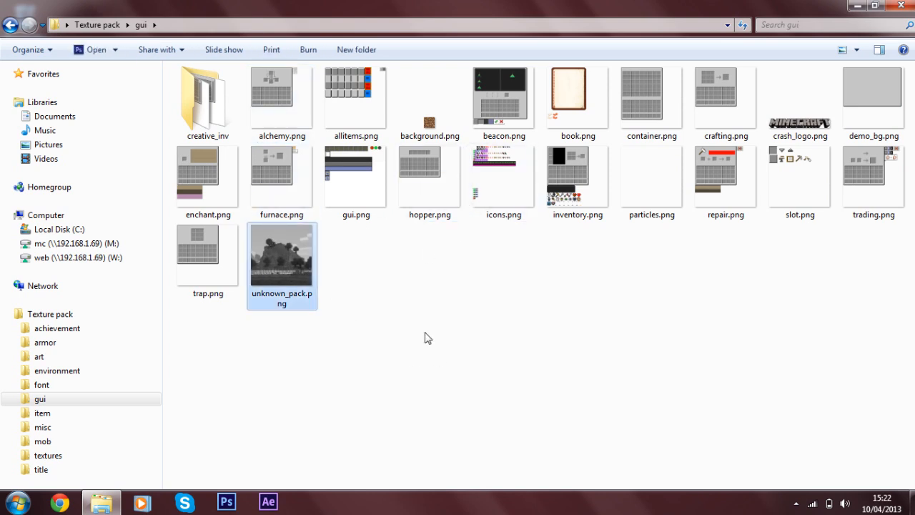
mouse_move(314, 264)
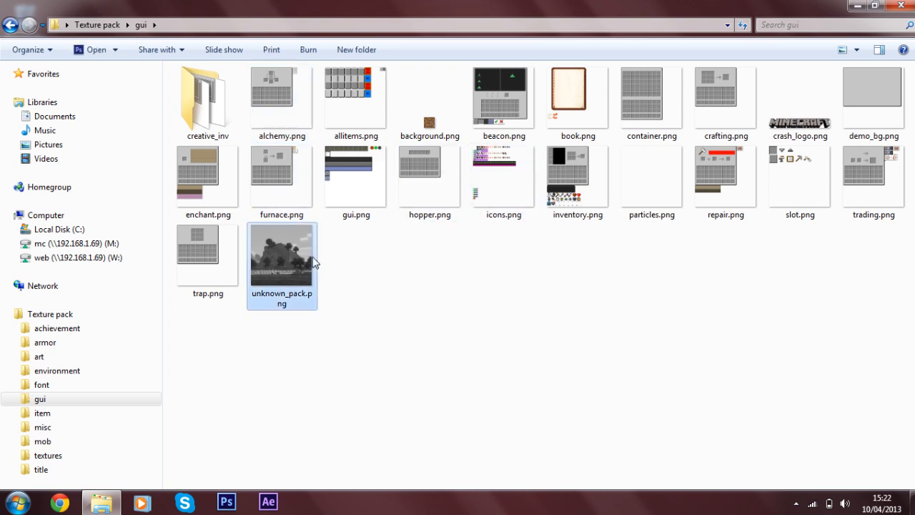
mouse_move(288, 275)
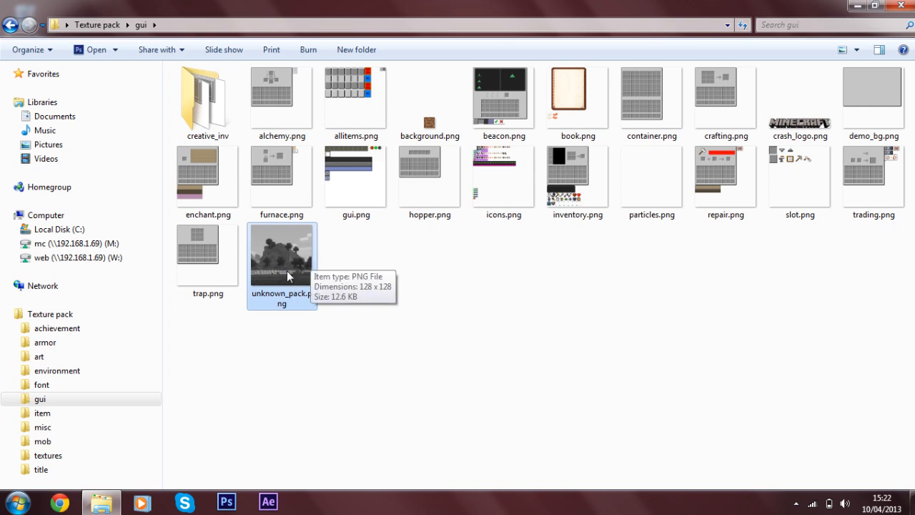
left_click(503, 174)
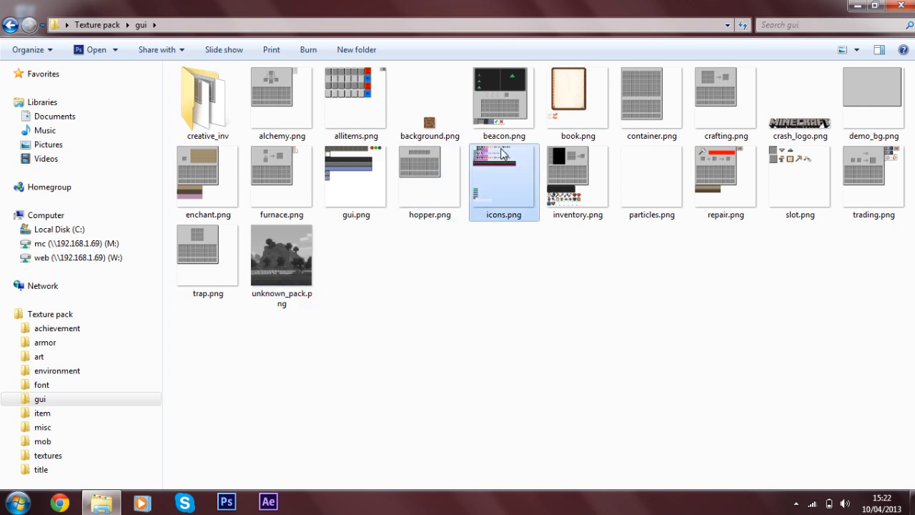
left_click(429, 175)
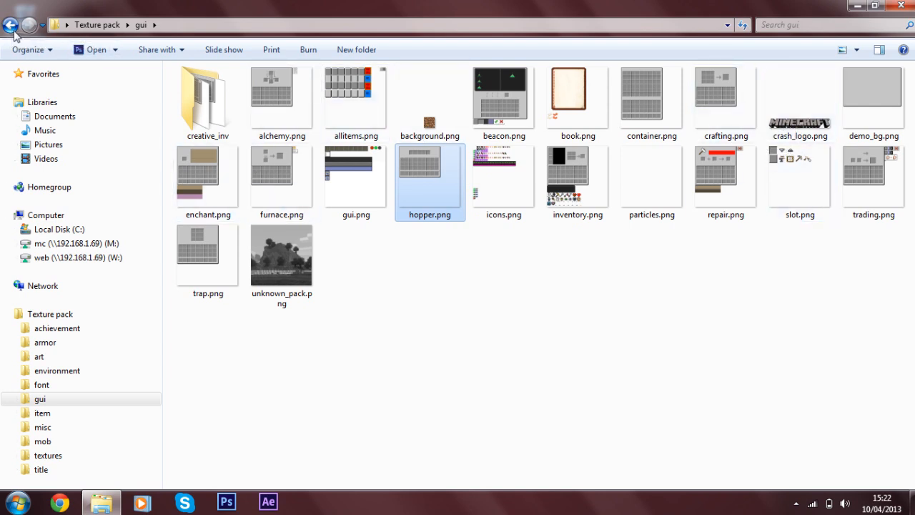
mouse_move(12, 25)
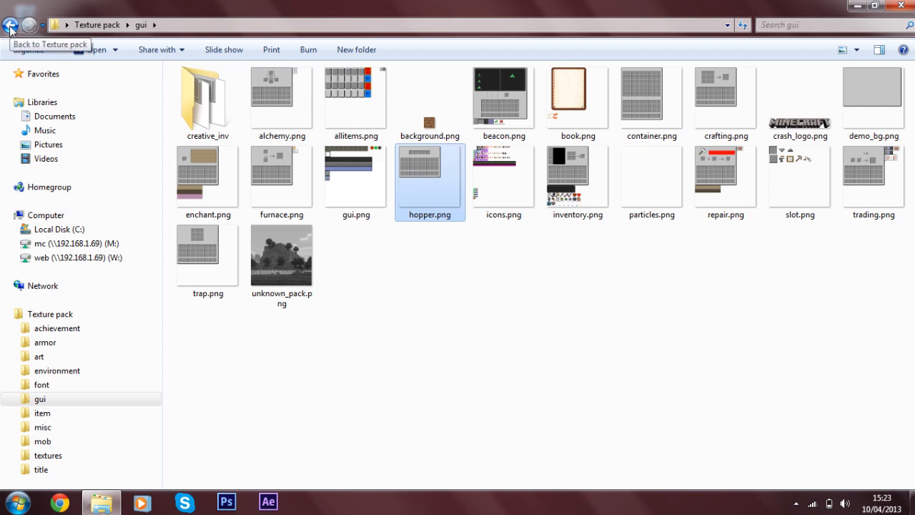
Go back to Texture pack and pick pack.png, pack.txt and the textures folder in turn
left_click(12, 24)
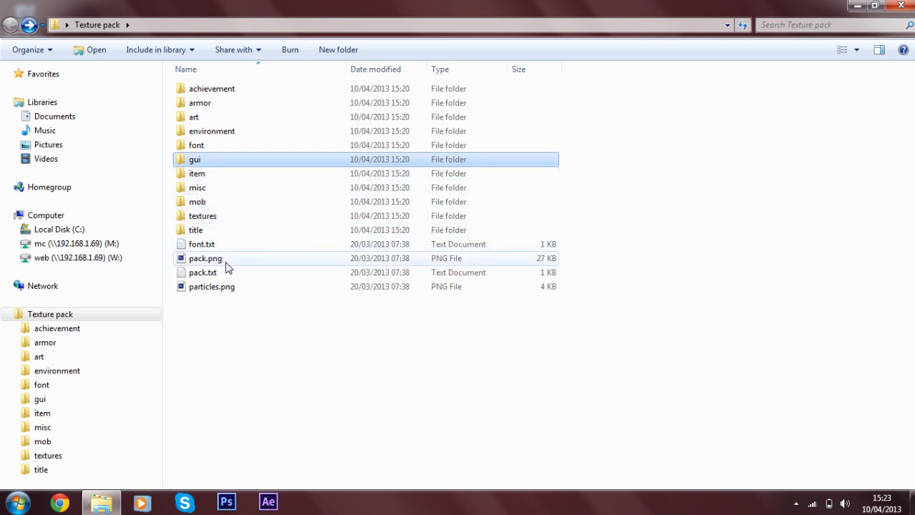
left_click(206, 258)
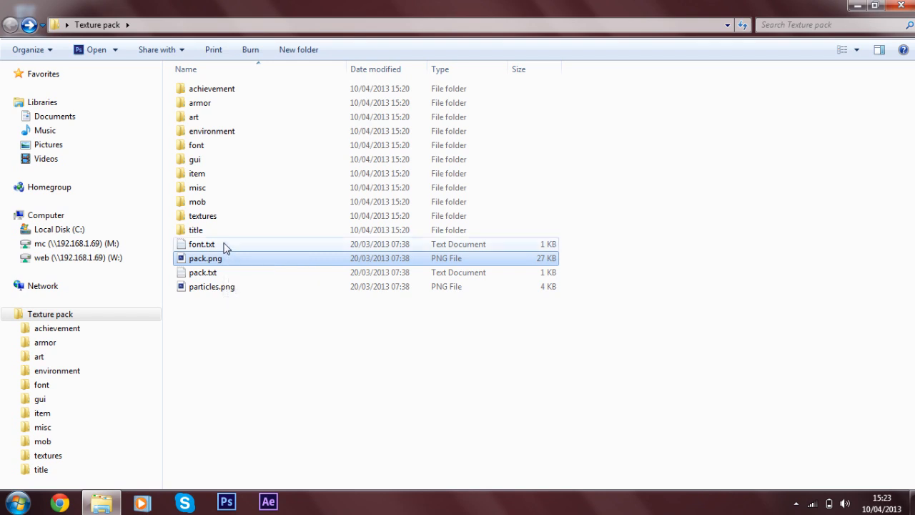
mouse_move(238, 236)
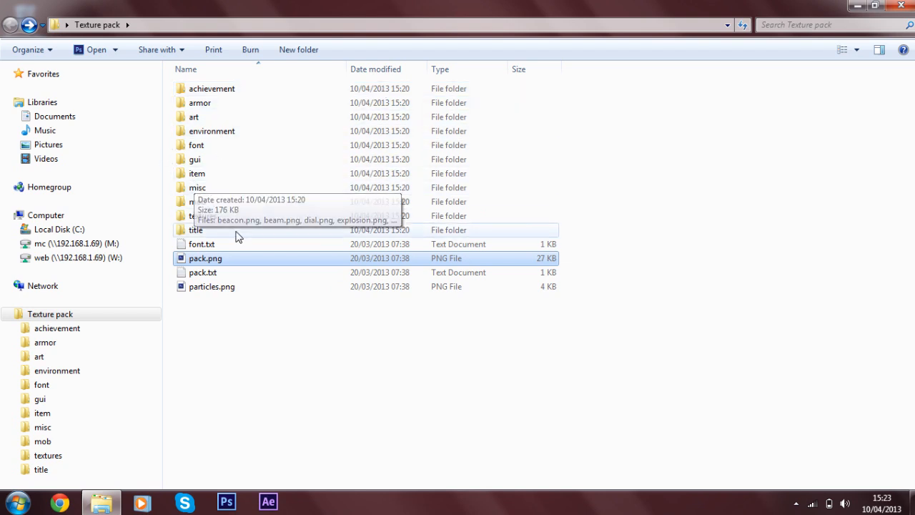
mouse_move(223, 269)
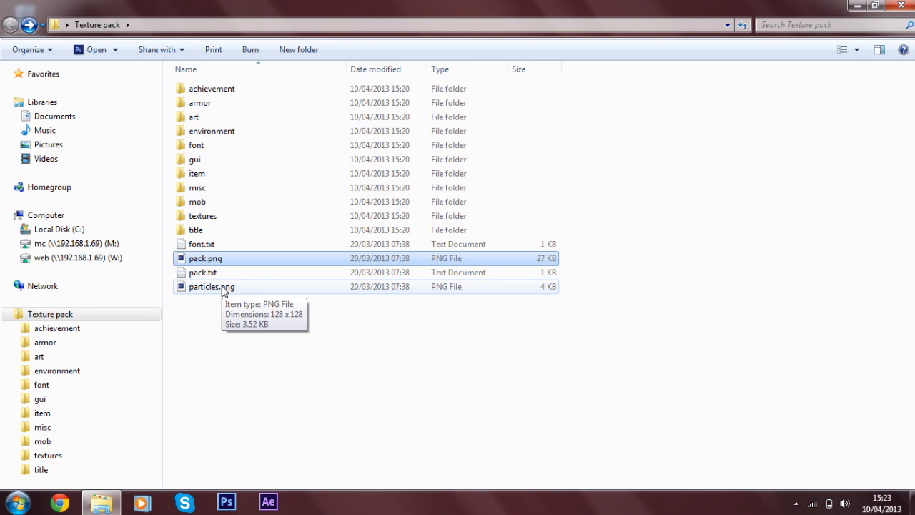
mouse_move(222, 279)
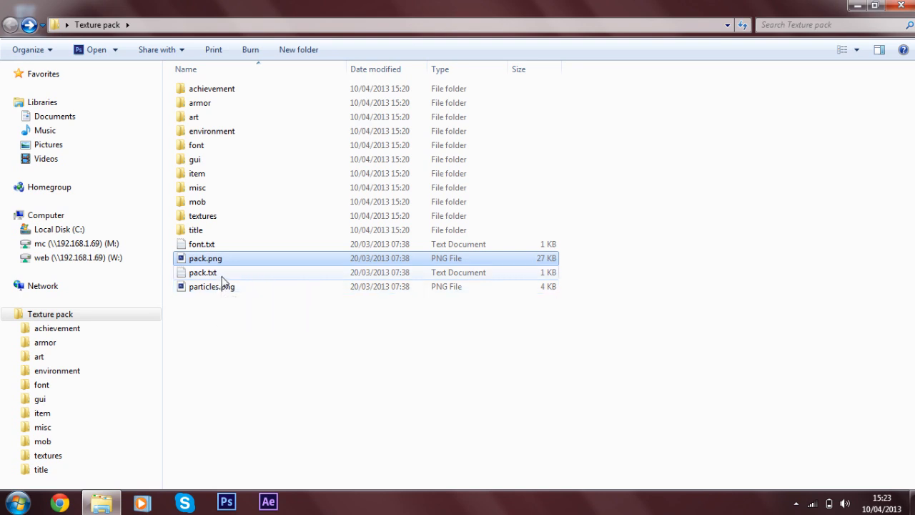
left_click(203, 272)
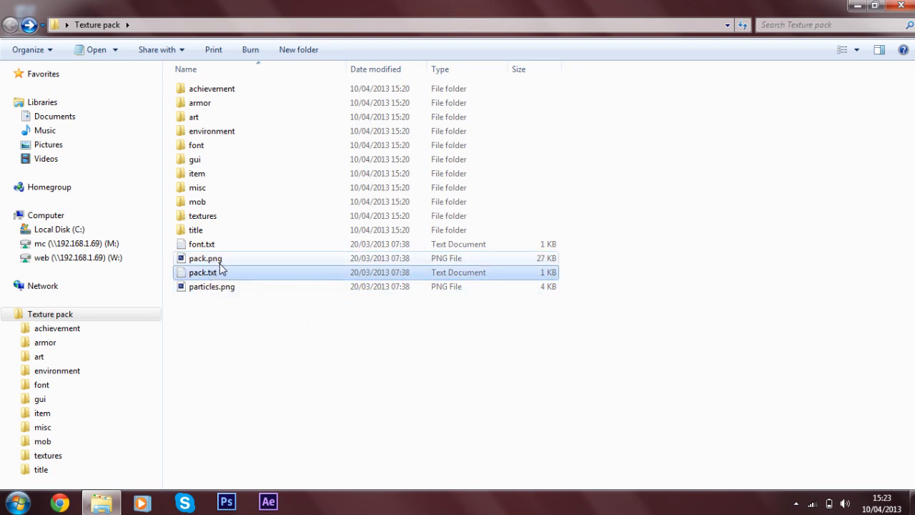
mouse_move(221, 272)
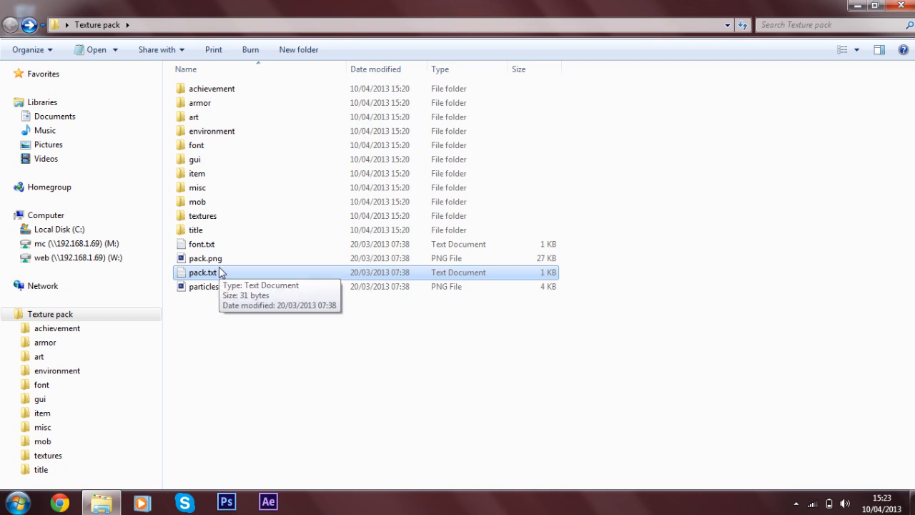
mouse_move(203, 244)
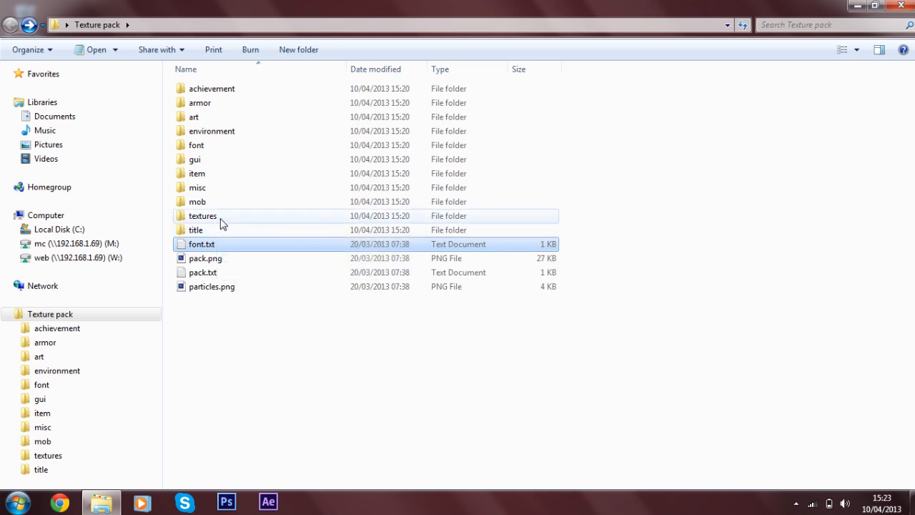
mouse_move(222, 221)
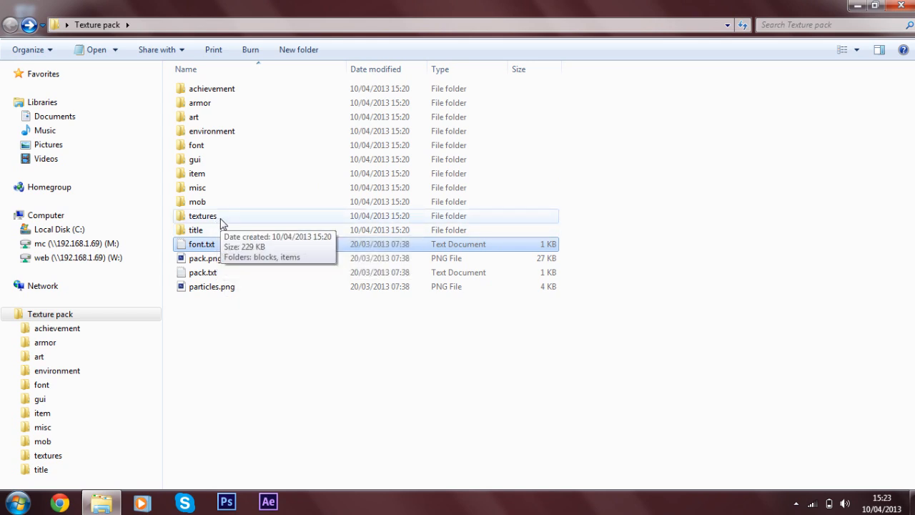
left_click(204, 214)
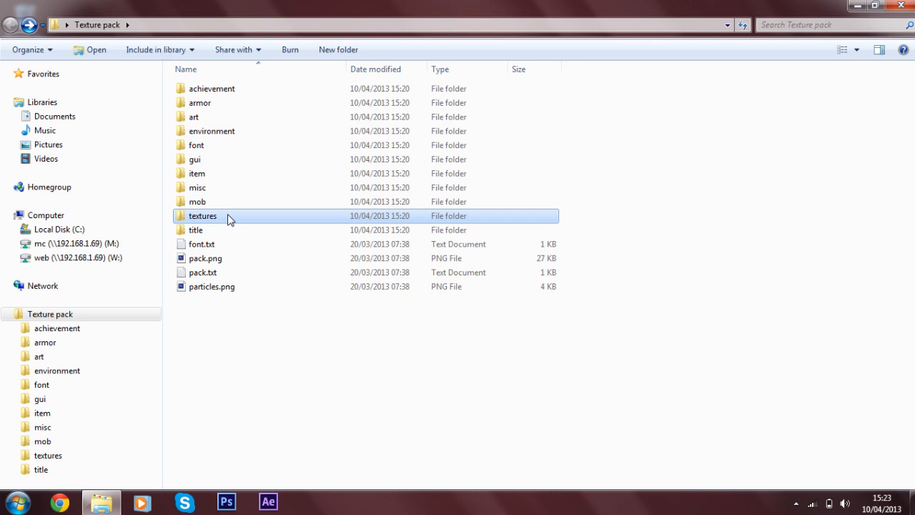
Open the textures folder and then its blocks subfolder
double_click(203, 214)
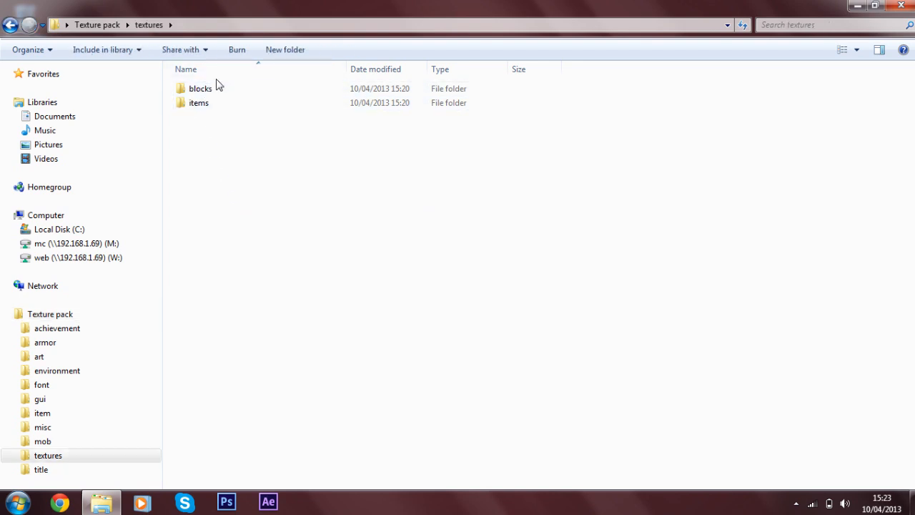
left_click(200, 88)
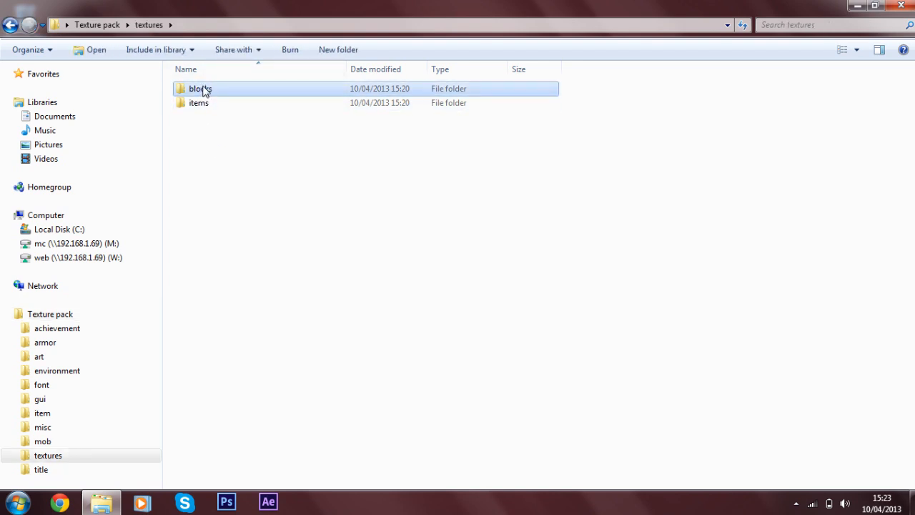
double_click(200, 89)
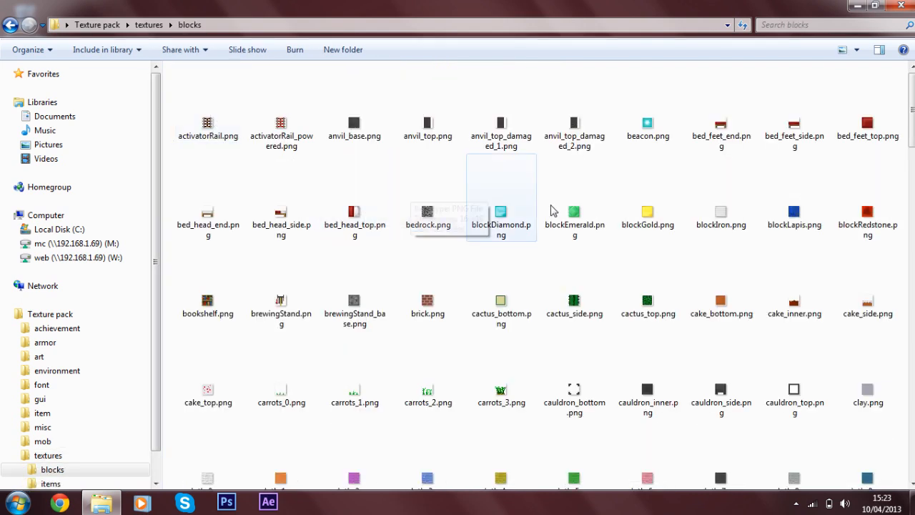
Select blockRedstone.png and bring up its file actions menu
left_click(500, 215)
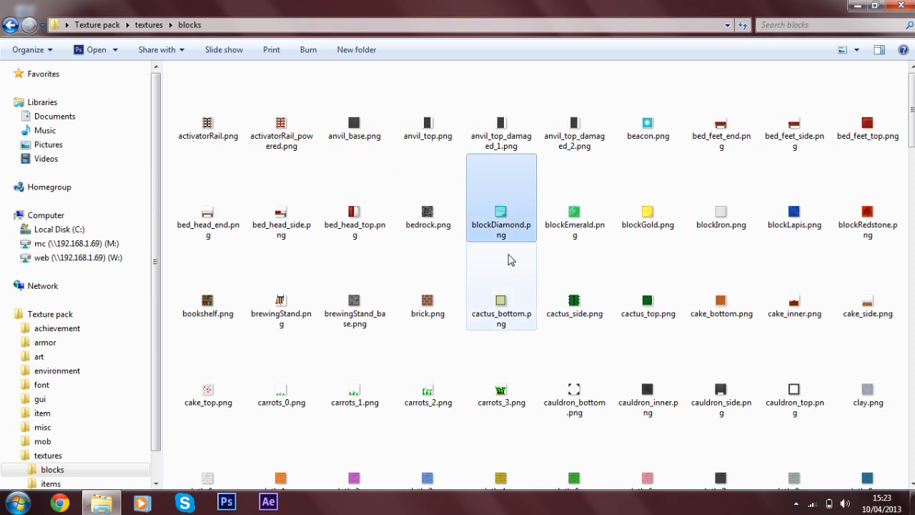
mouse_move(508, 213)
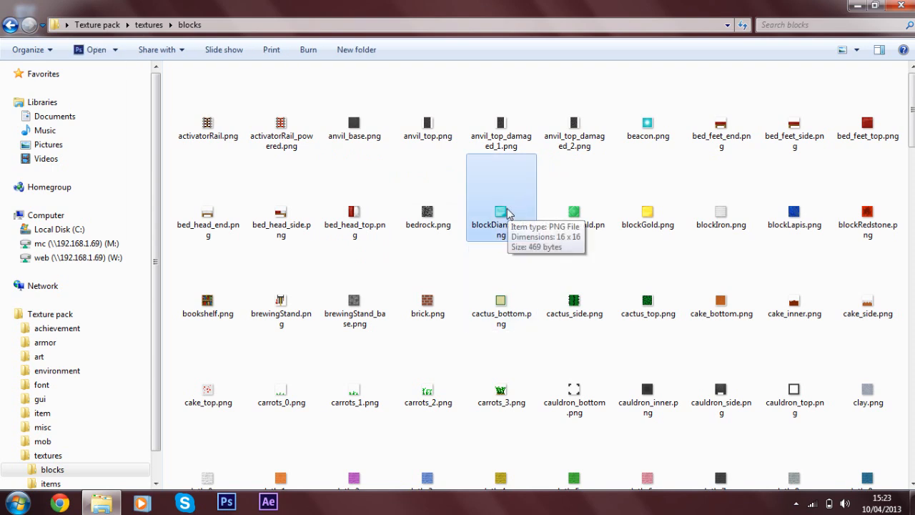
left_click(867, 215)
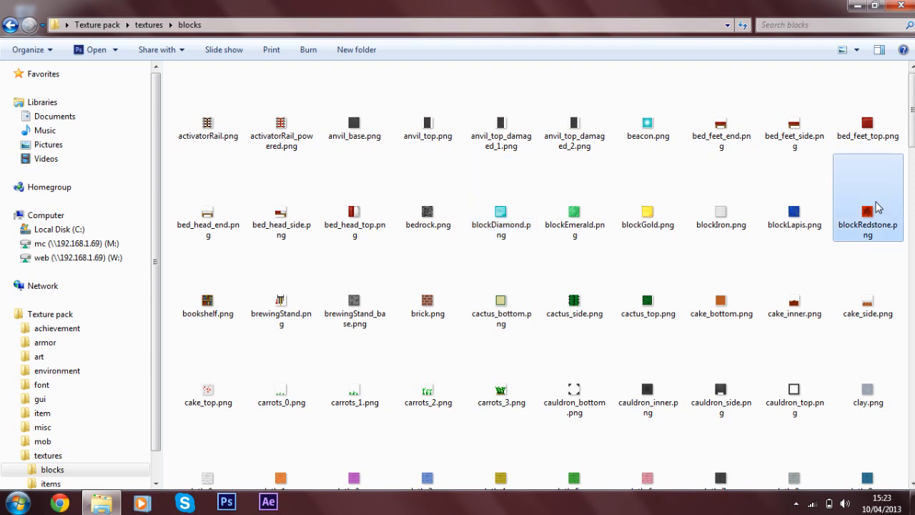
right_click(868, 207)
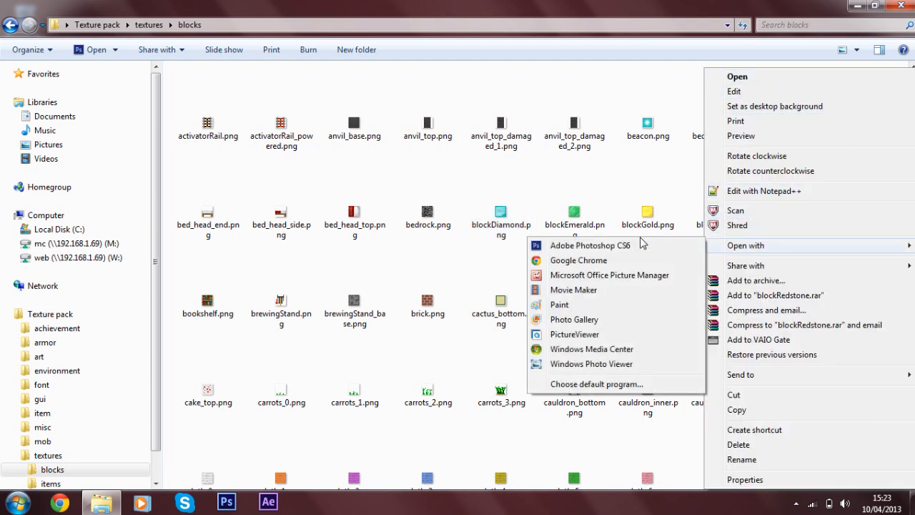
Open blockRedstone.png in Photoshop CS6 and fit it on screen so its 16×16 pixels show
left_click(591, 246)
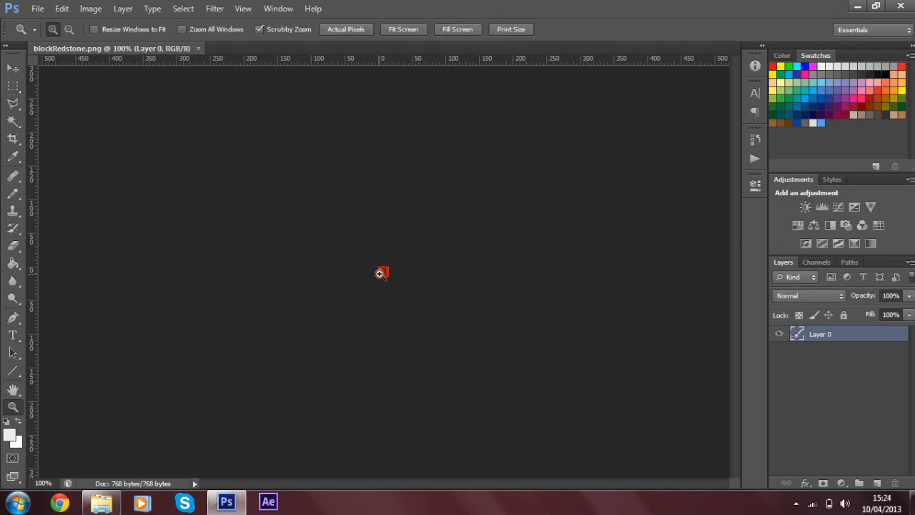
right_click(380, 275)
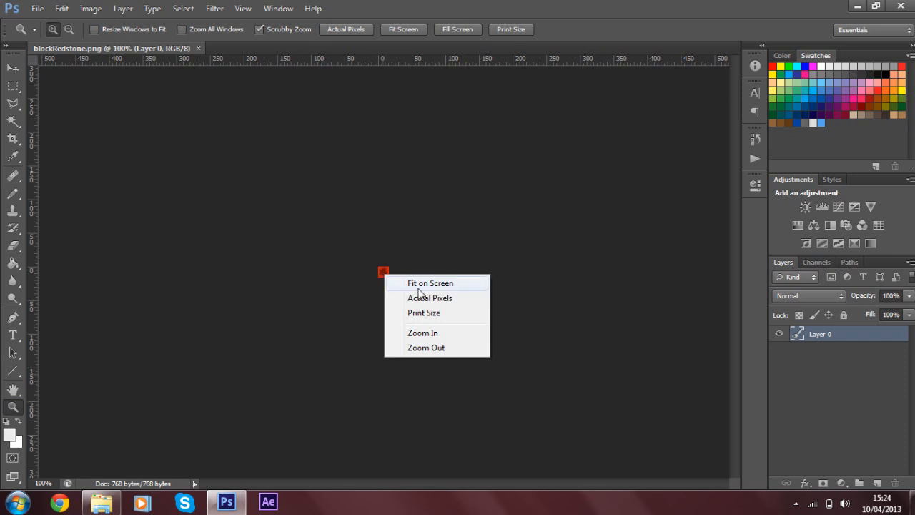
left_click(424, 332)
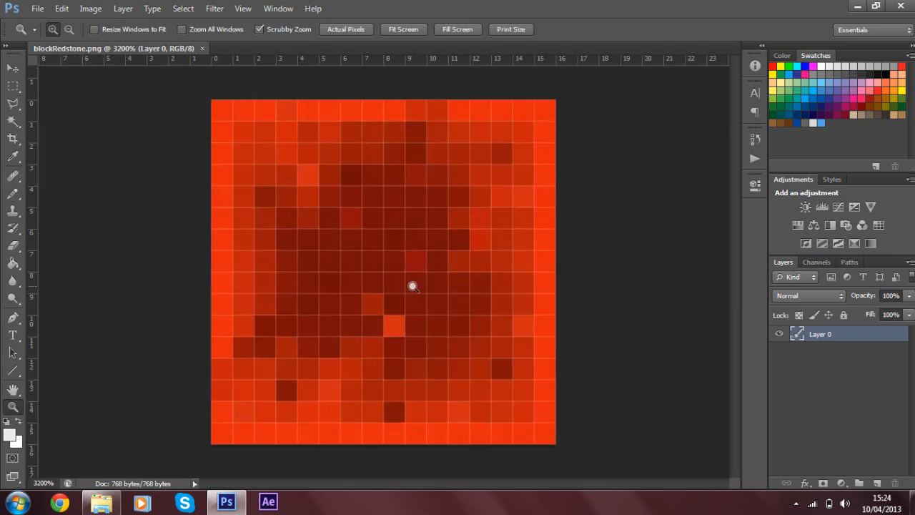
mouse_move(412, 292)
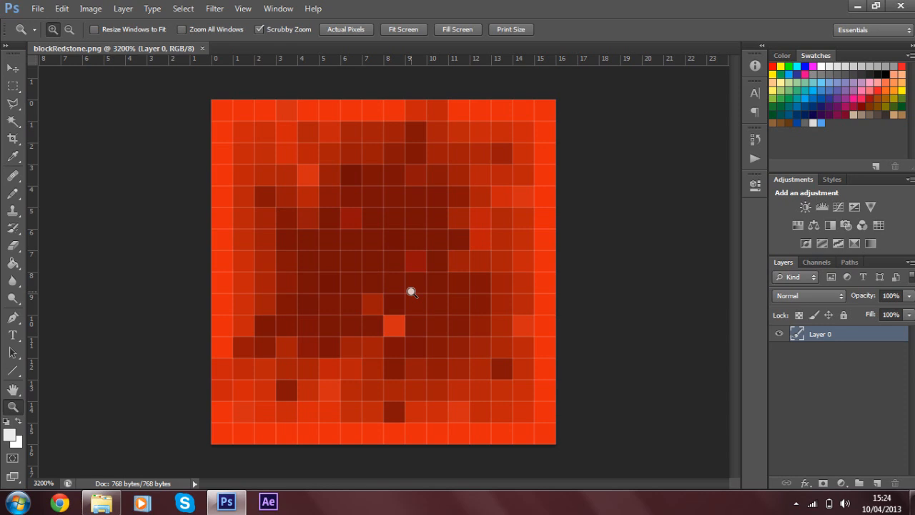
mouse_move(267, 146)
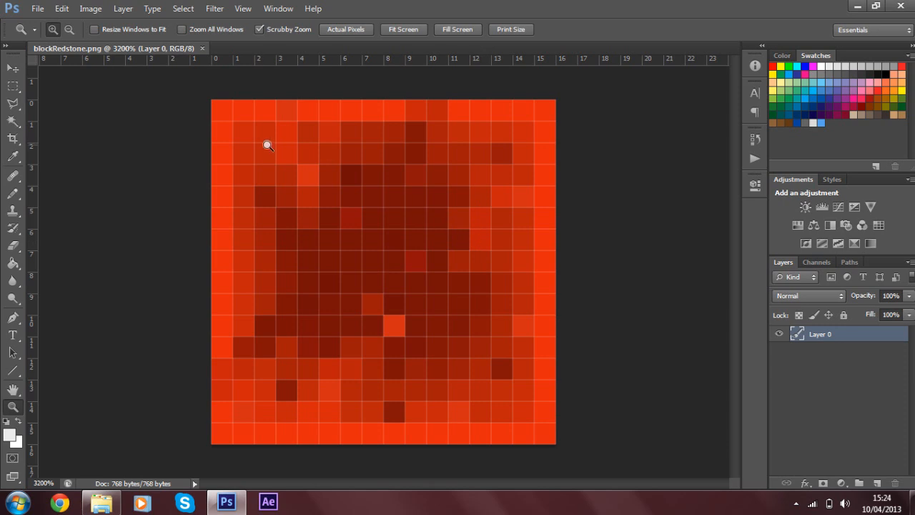
mouse_move(306, 417)
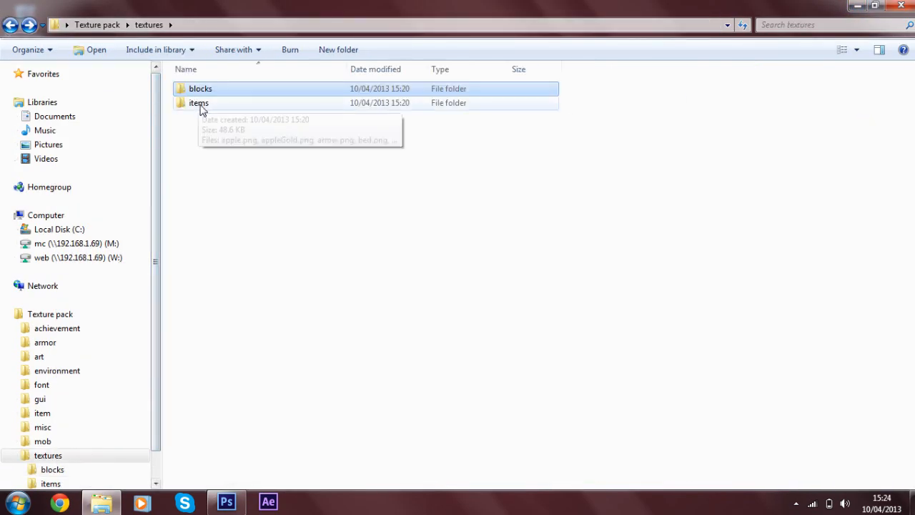
Search the items folder for 'pi' and open pickaxeDiamond.png in Photoshop
double_click(198, 103)
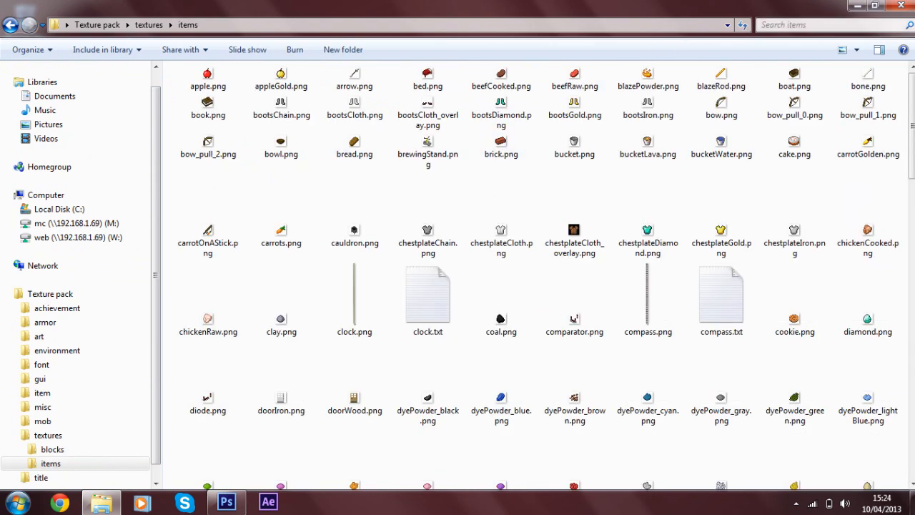
type("d")
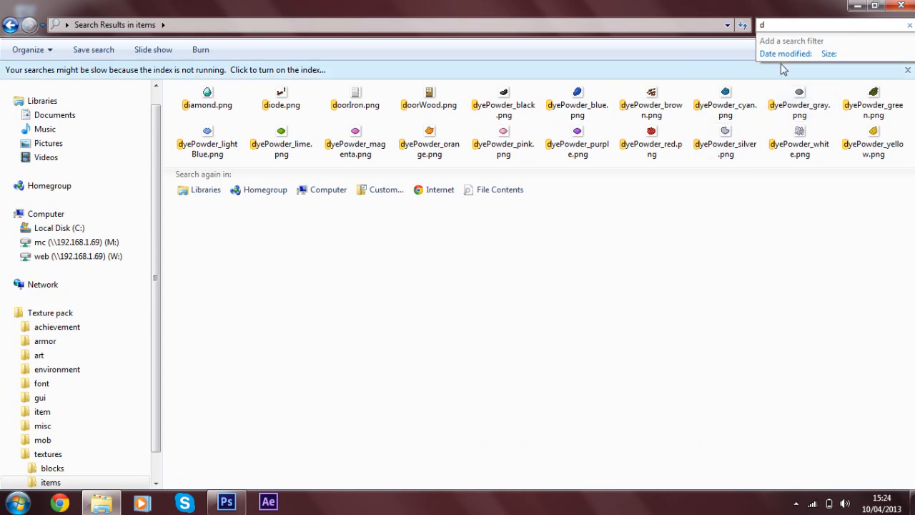
type("pi")
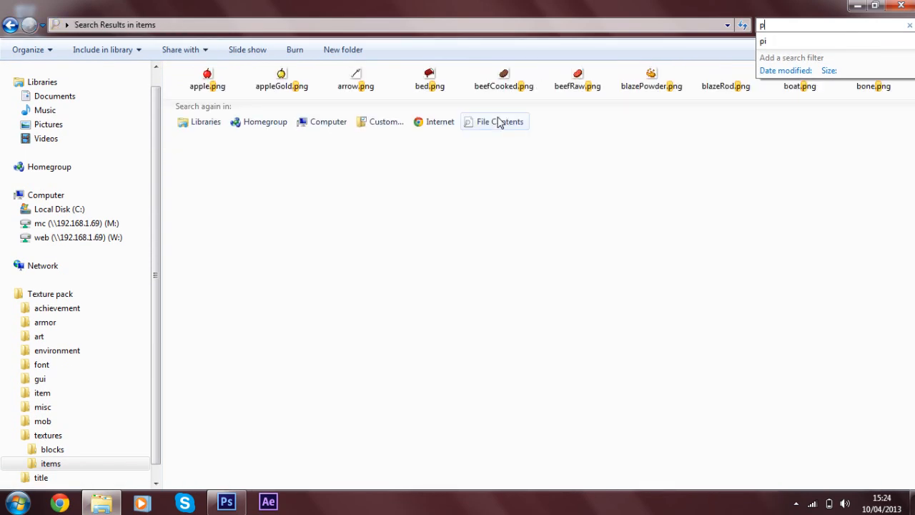
left_click(499, 122)
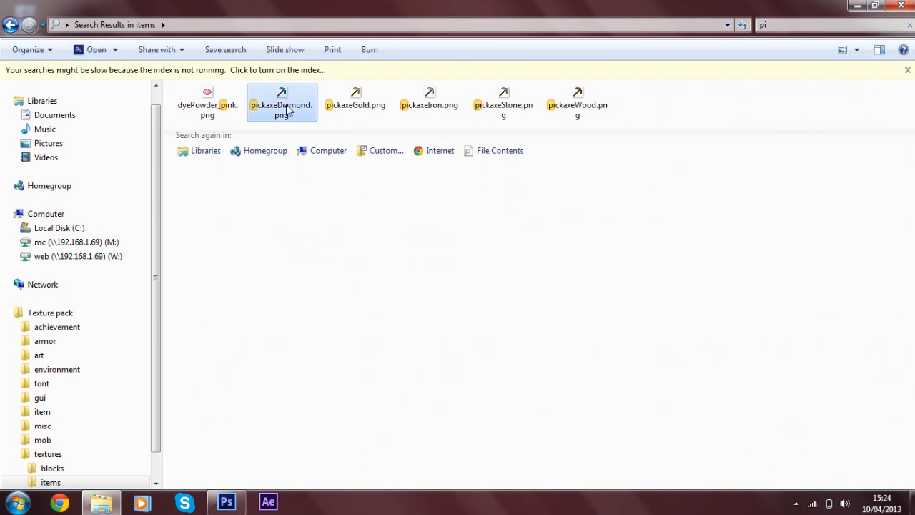
mouse_move(280, 112)
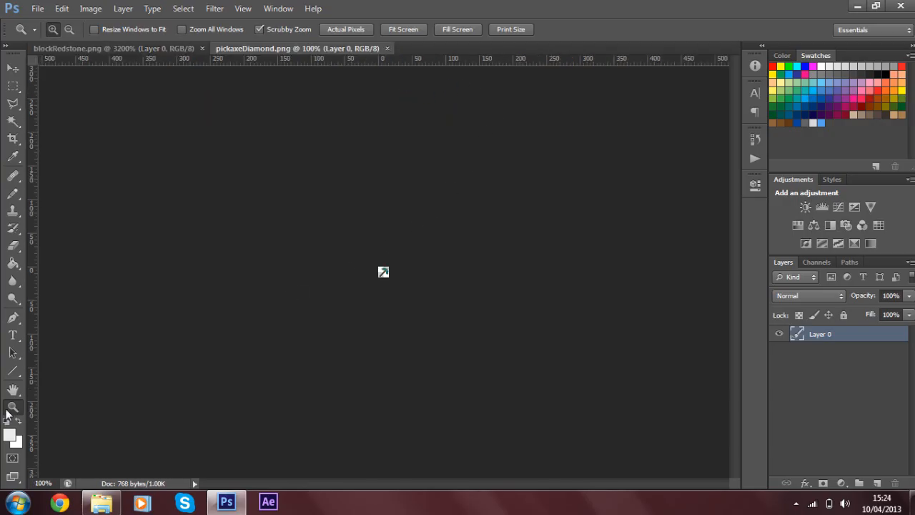
Zoom to 3200%, invert the pickaxe selection and fill the background with white
right_click(383, 272)
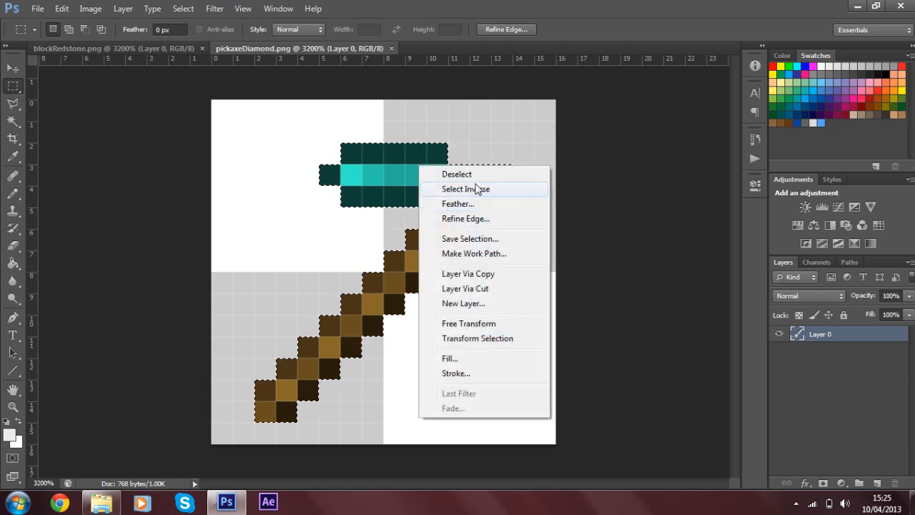
left_click(466, 189)
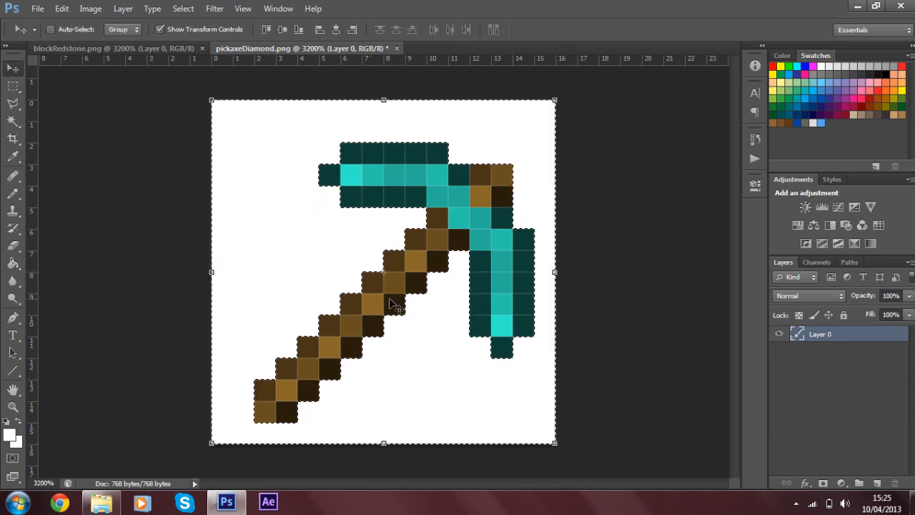
mouse_move(455, 245)
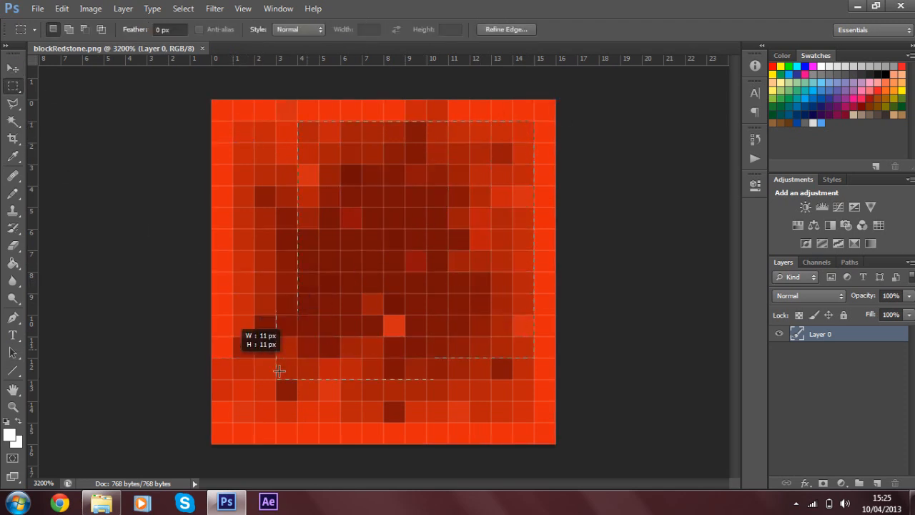
Fill the inner 13x13 area with one eyedropped red, keeping the lighter border, and save
left_click_drag(279, 370, 532, 122)
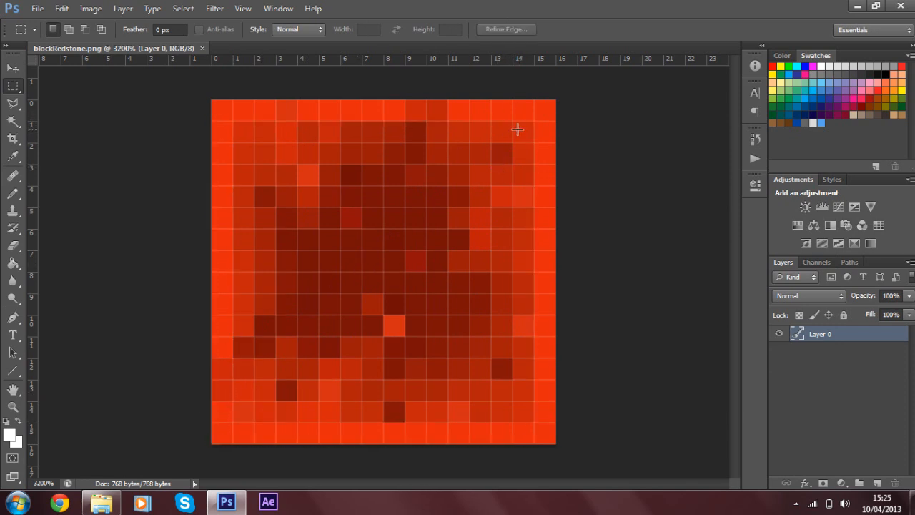
left_click_drag(517, 129, 262, 400)
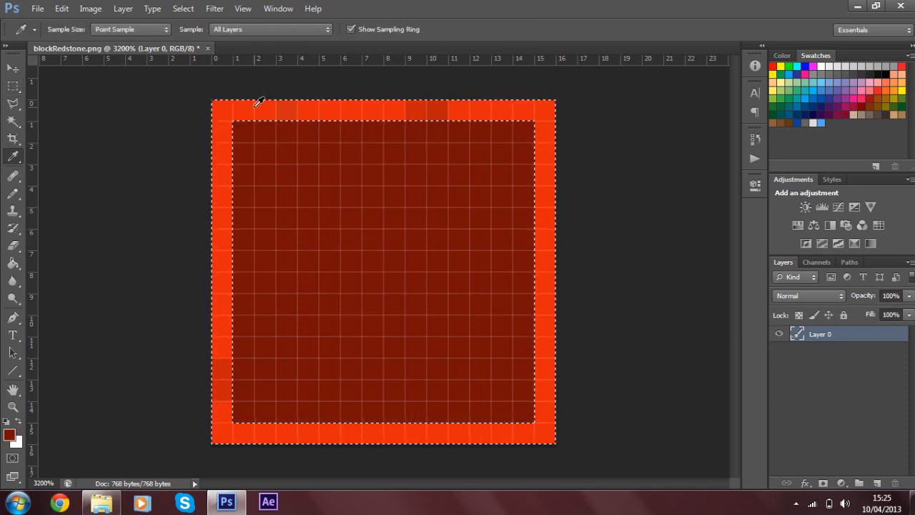
mouse_move(436, 118)
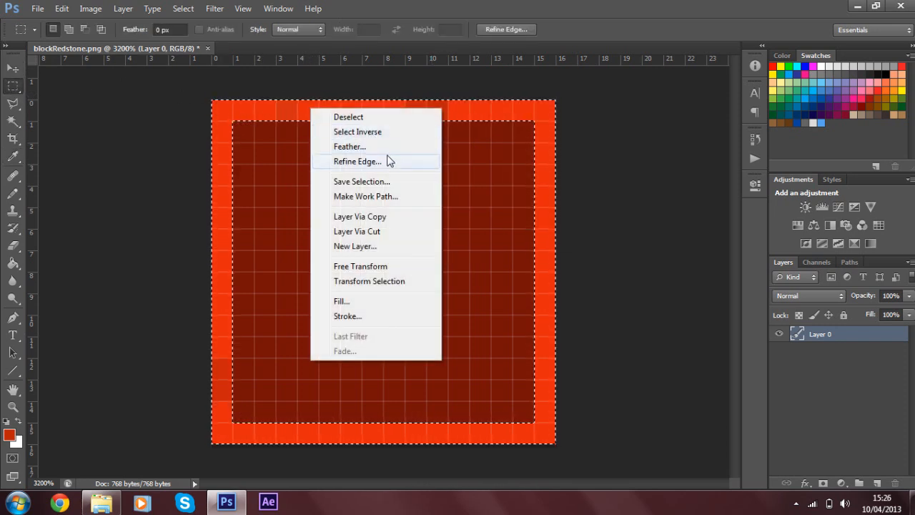
left_click(357, 131)
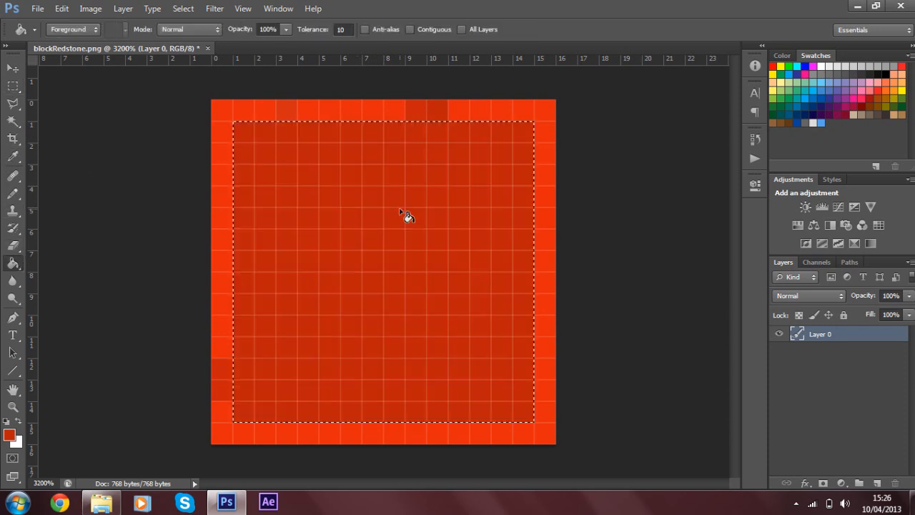
mouse_move(349, 170)
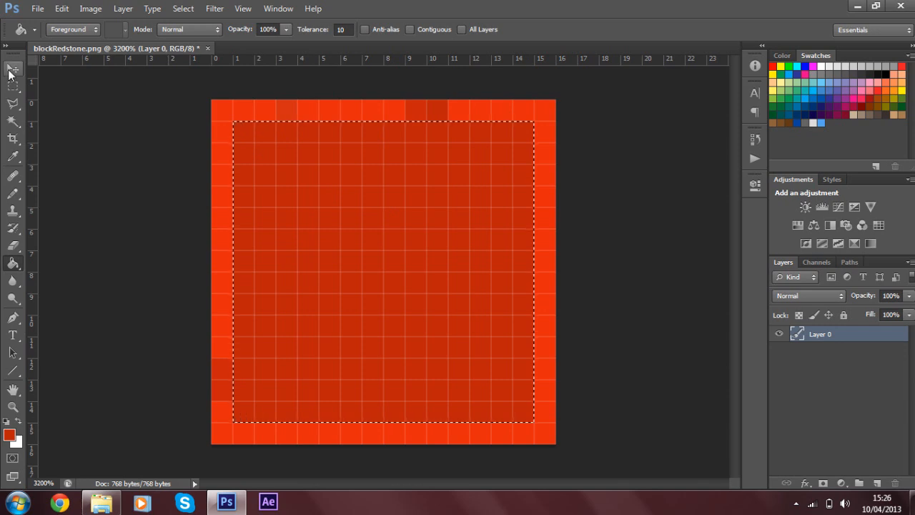
right_click(484, 169)
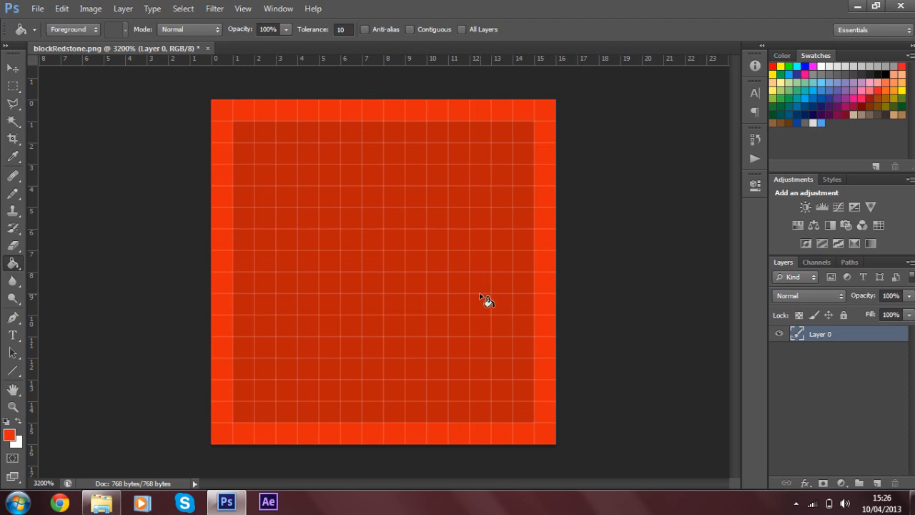
left_click(38, 9)
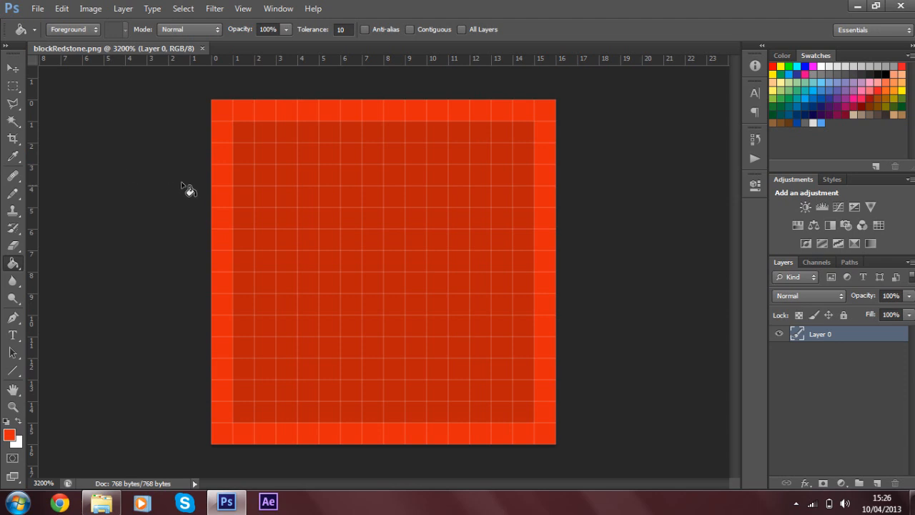
mouse_move(910, 32)
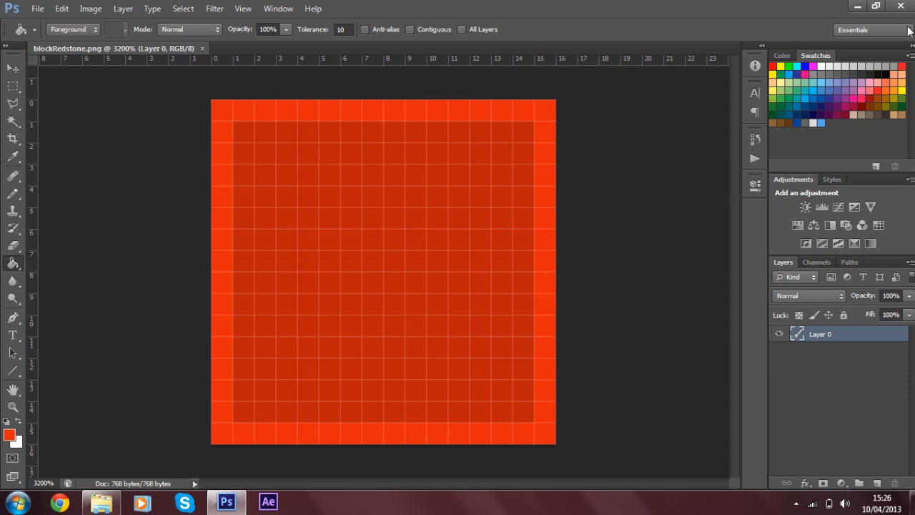
mouse_move(901, 12)
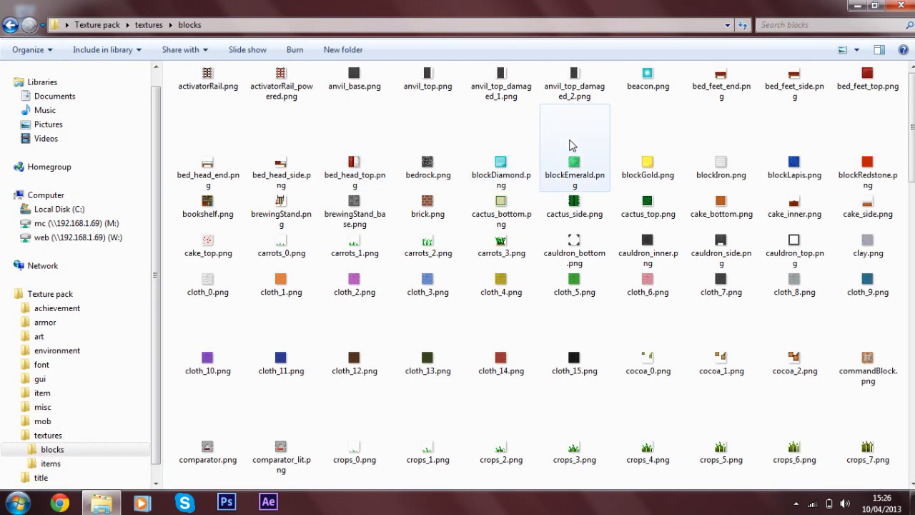
Return to the Texture pack folder and open pack.png in Photoshop
left_click(866, 164)
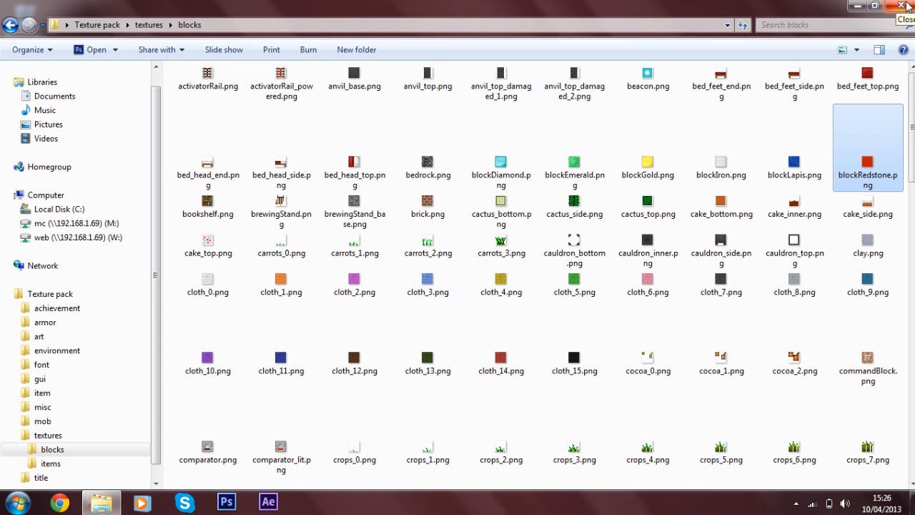
mouse_move(10, 23)
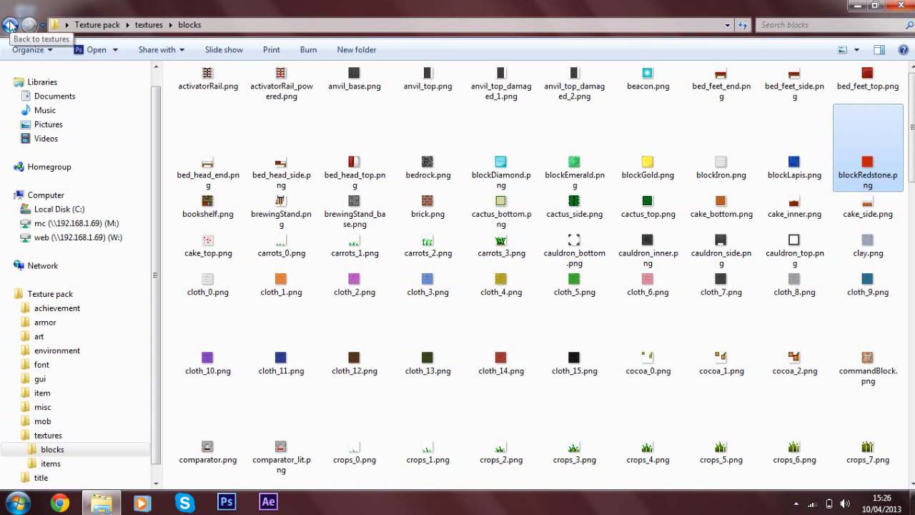
left_click(11, 25)
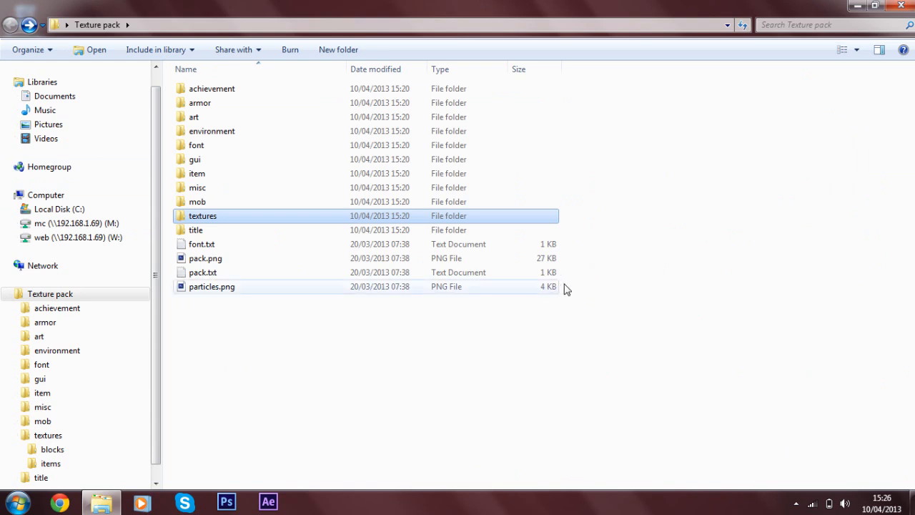
mouse_move(210, 267)
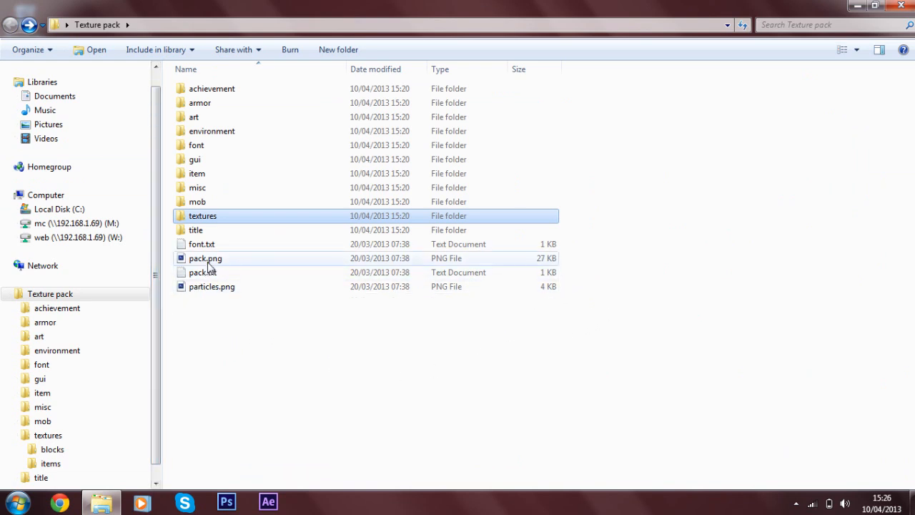
left_click(206, 258)
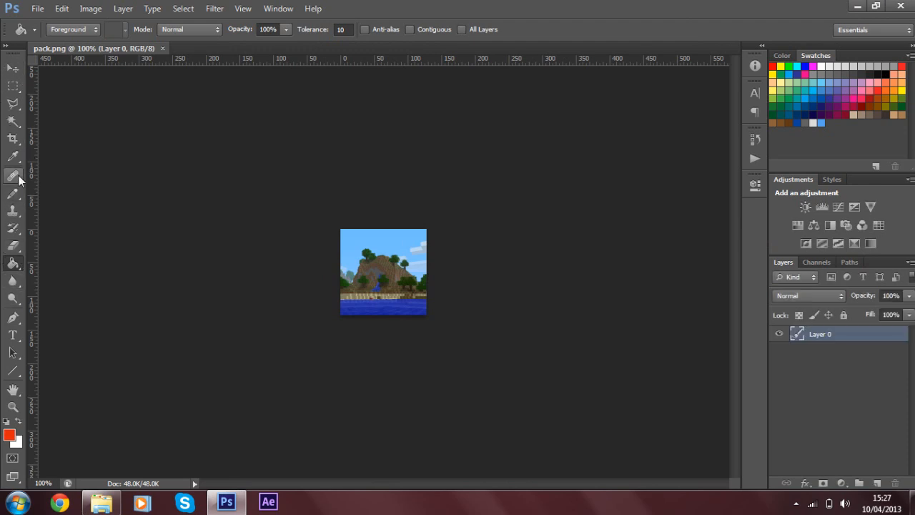
Delete the landscape, fill the whole canvas with pink and save pack.png
left_click(13, 177)
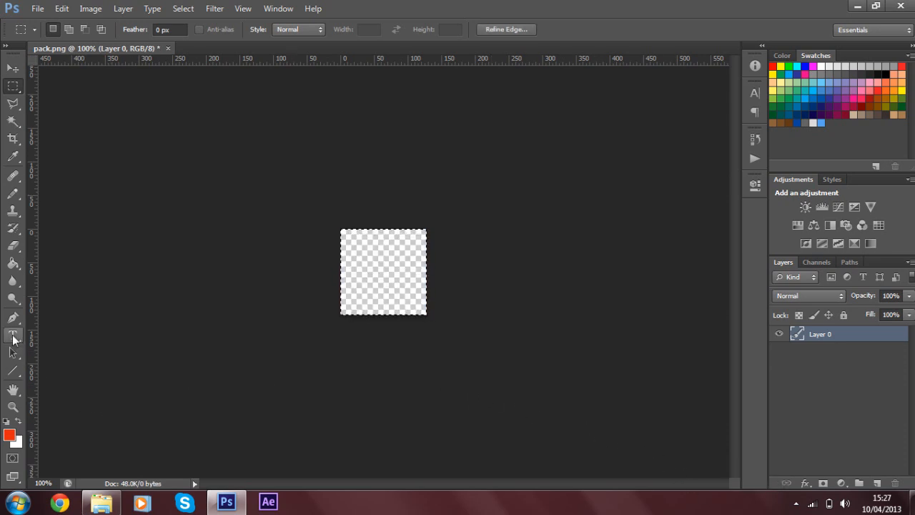
left_click(38, 8)
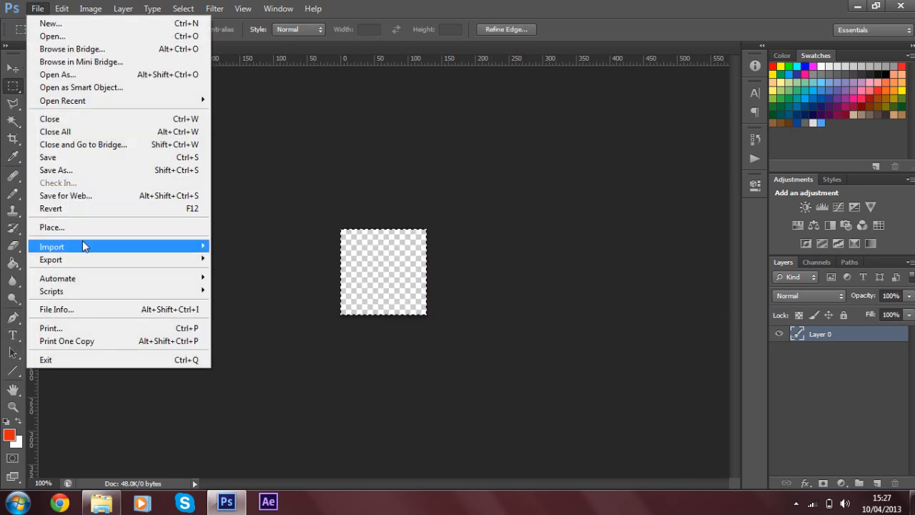
mouse_move(80, 209)
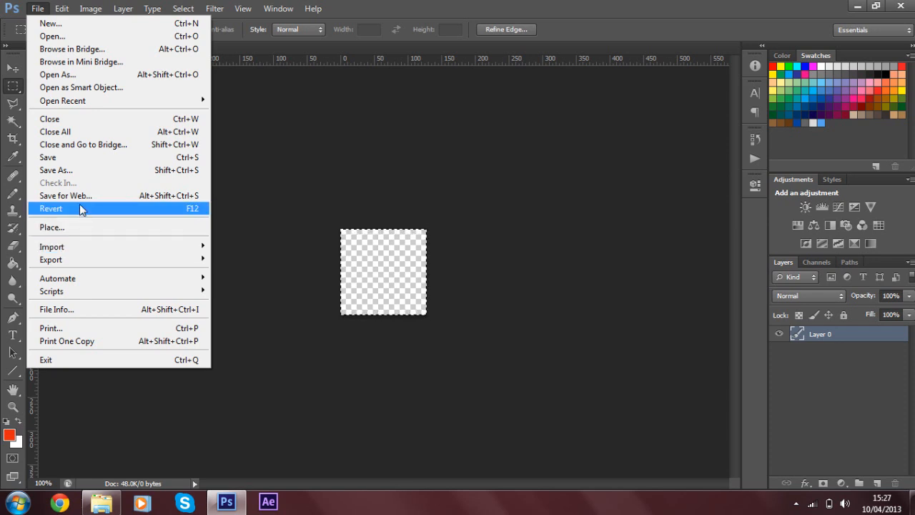
mouse_move(270, 115)
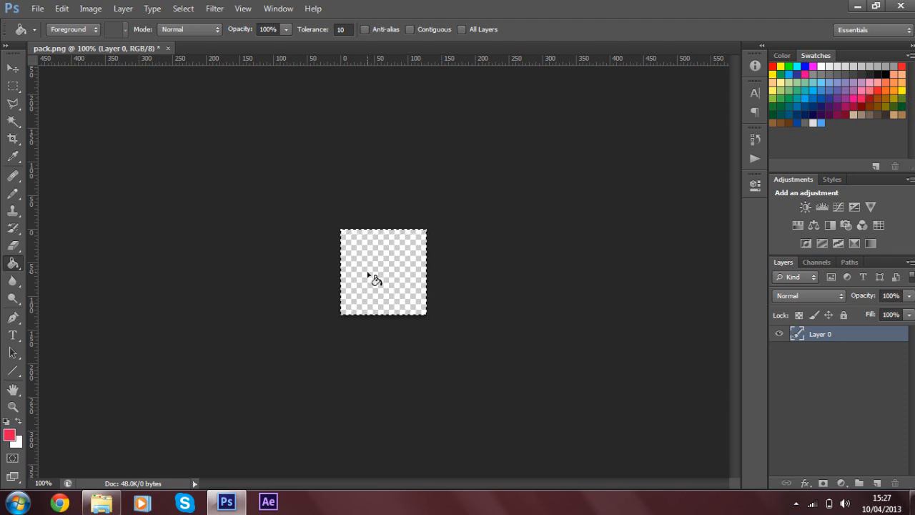
left_click(37, 9)
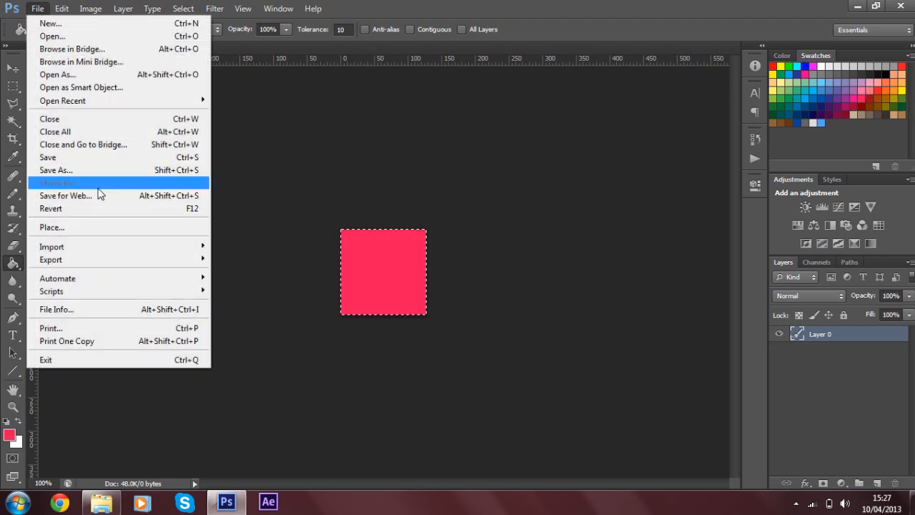
mouse_move(64, 107)
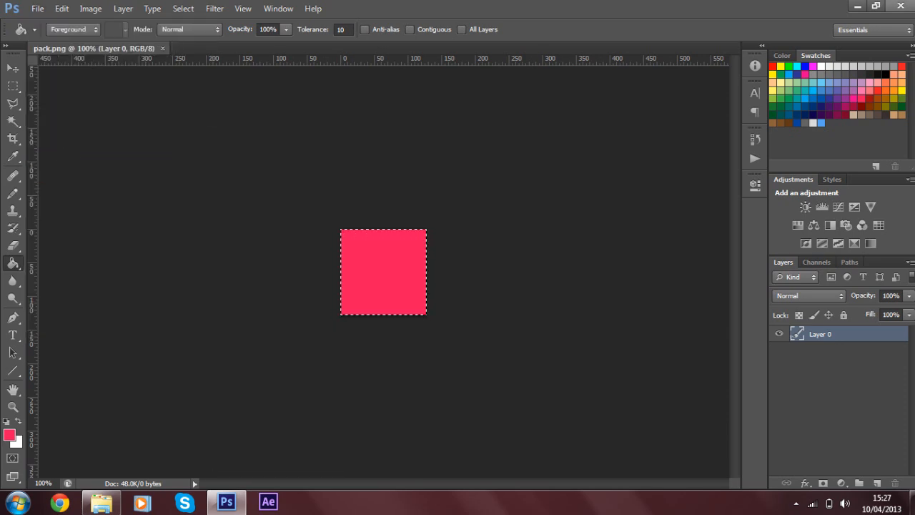
left_click(100, 501)
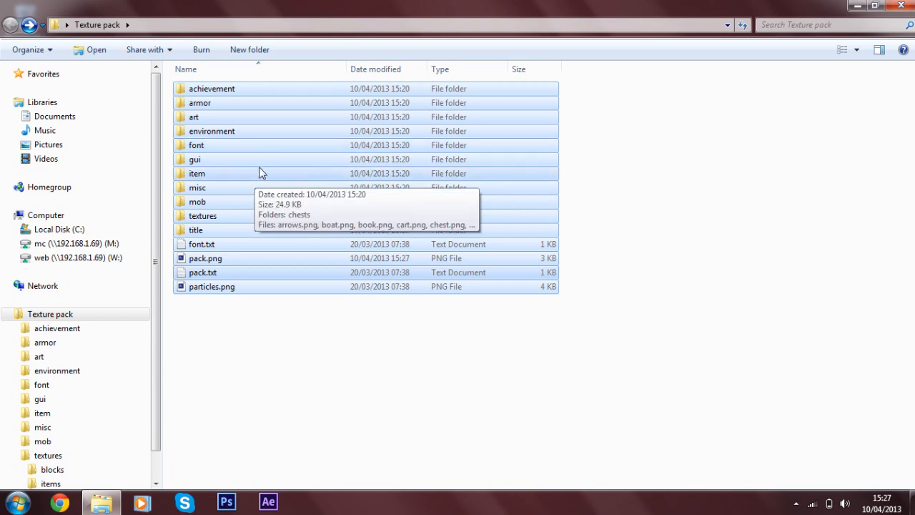
mouse_move(248, 180)
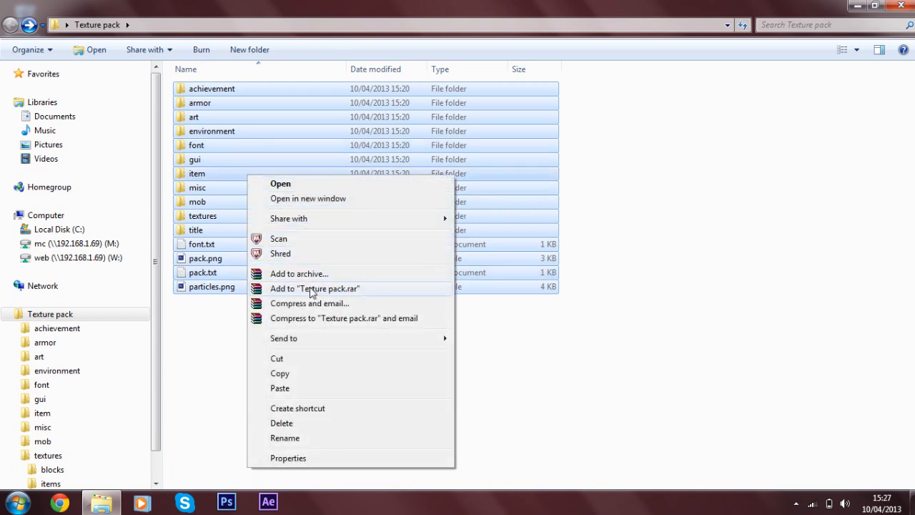
Archive the selected files in ZIP format as Texture pack.zip
left_click(299, 273)
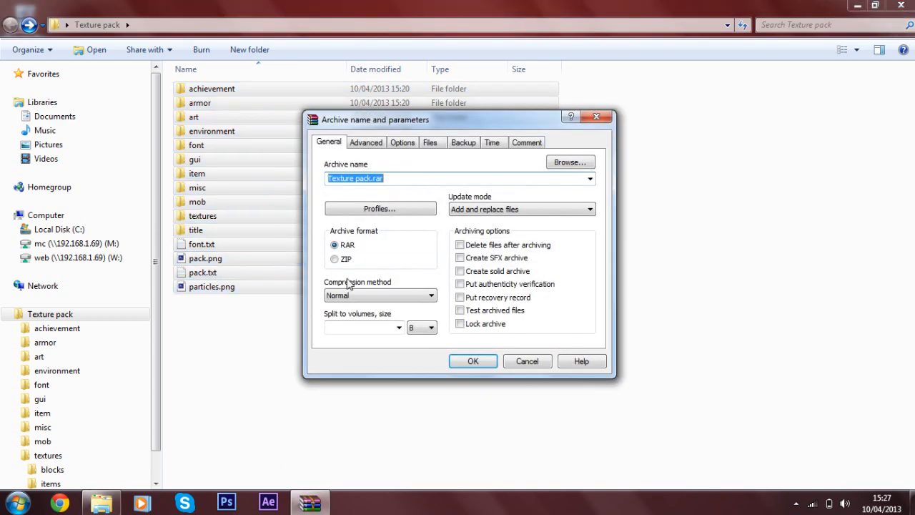
left_click(334, 259)
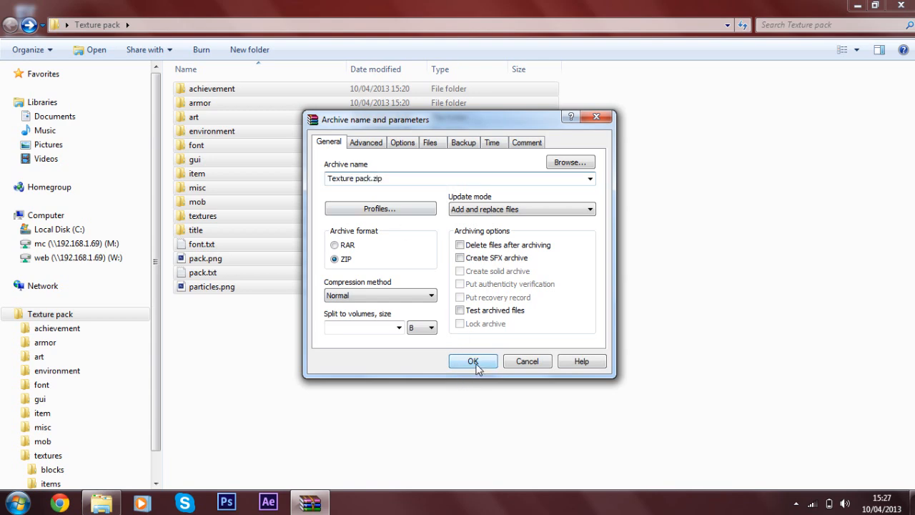
left_click(472, 361)
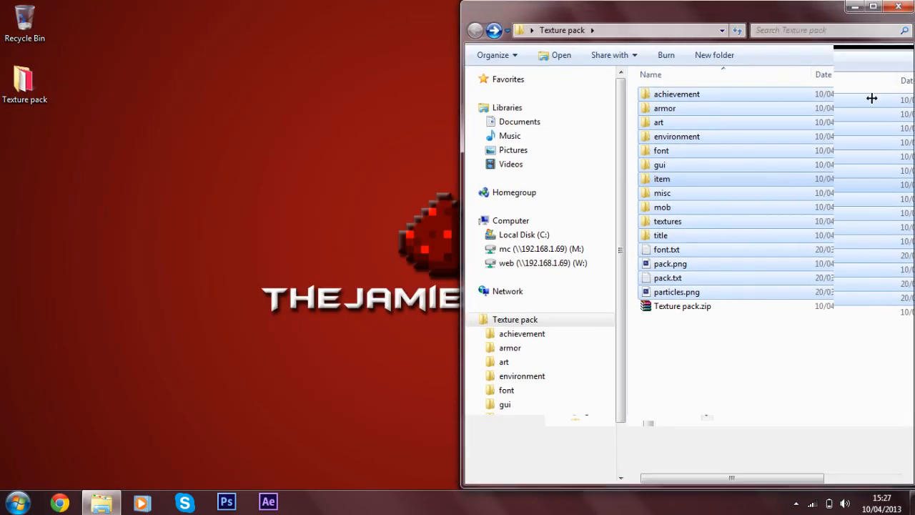
Launch and log into Minecraft, then select Texture pack.zip in the texture packs list
left_click(309, 501)
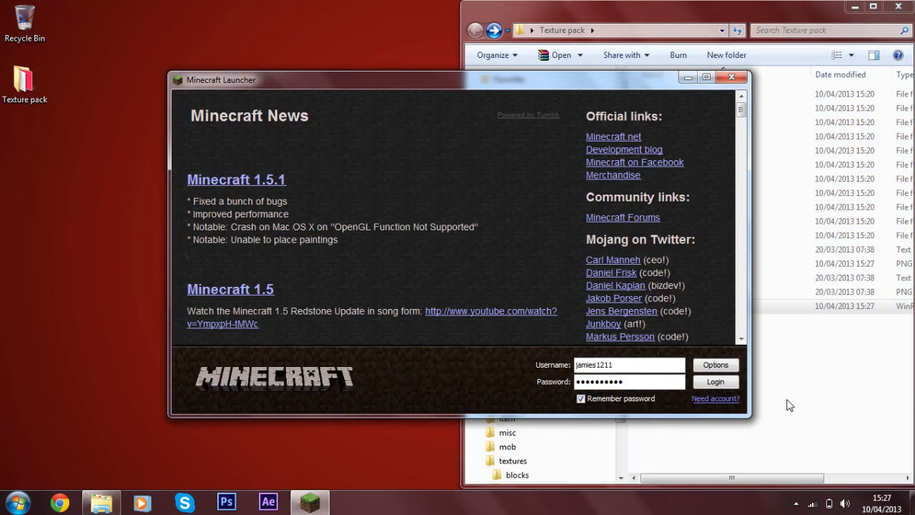
left_click(715, 380)
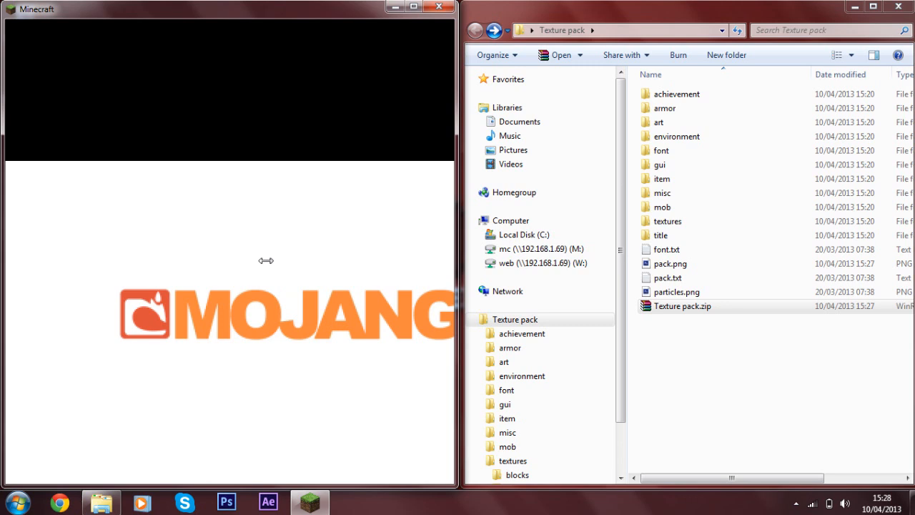
mouse_move(275, 165)
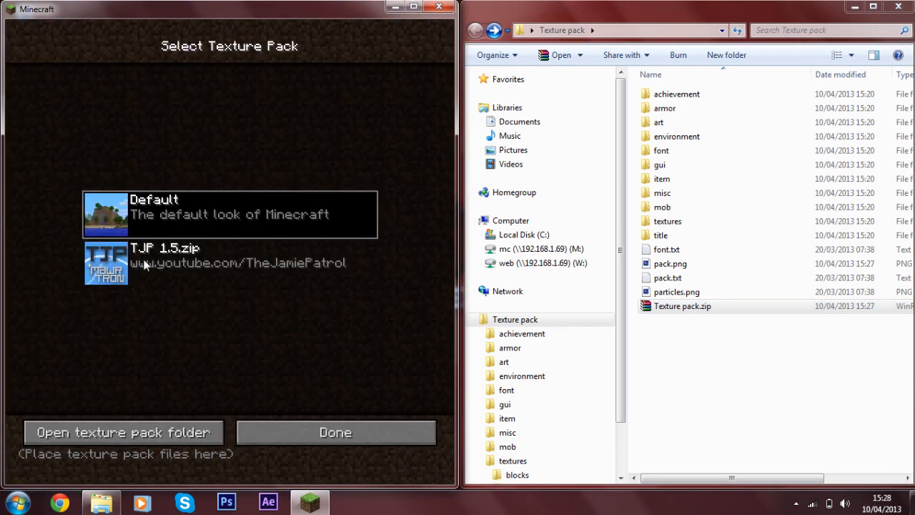
mouse_move(166, 222)
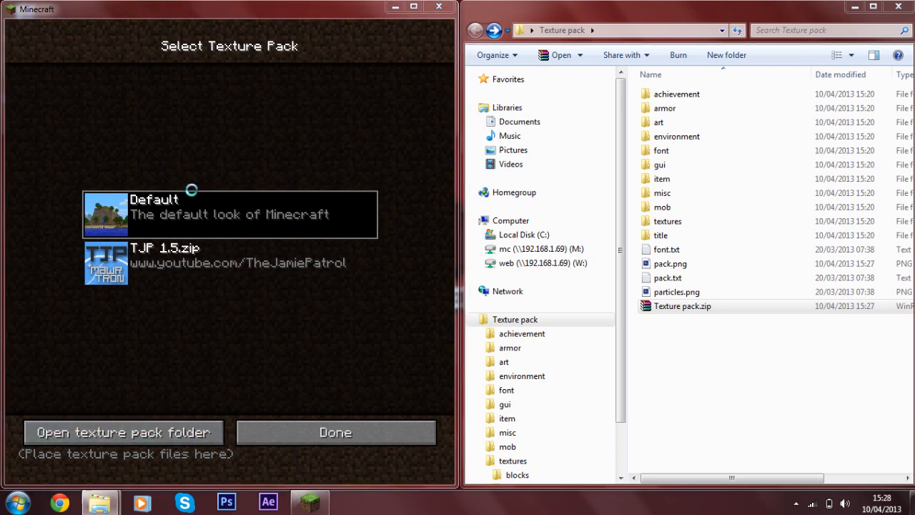
left_click(121, 431)
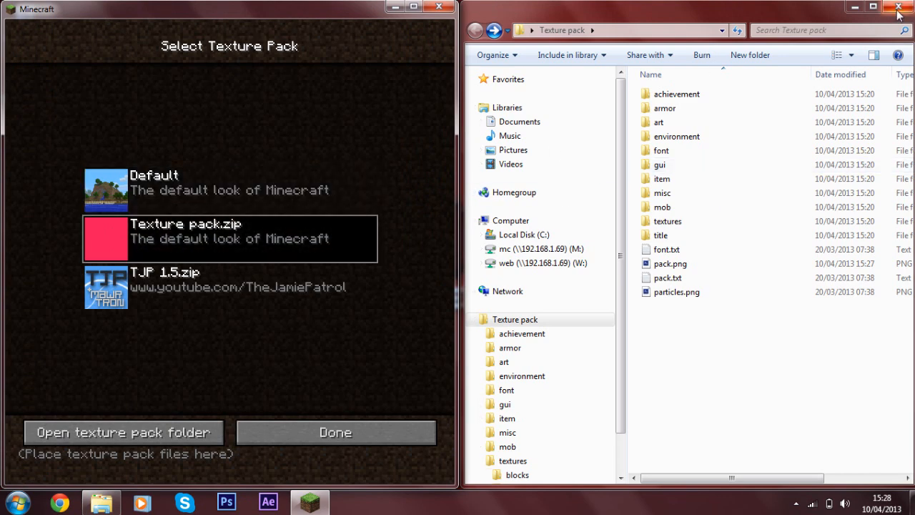
left_click(898, 8)
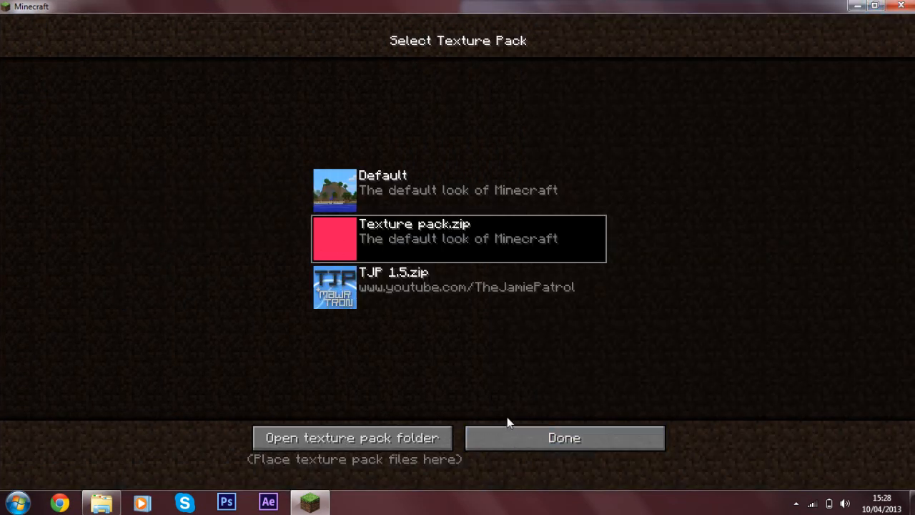
Load the single-player world and take a redstone block from the creative inventory to view its new texture
left_click(563, 438)
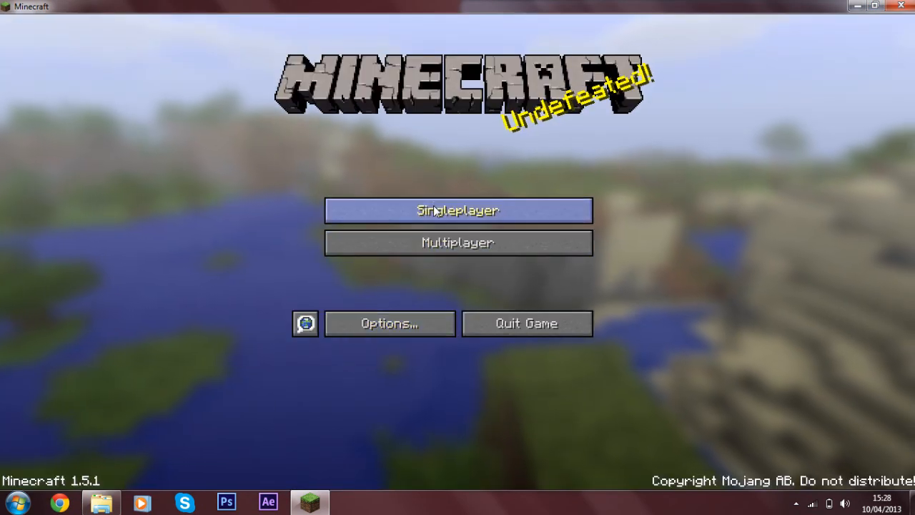
left_click(457, 210)
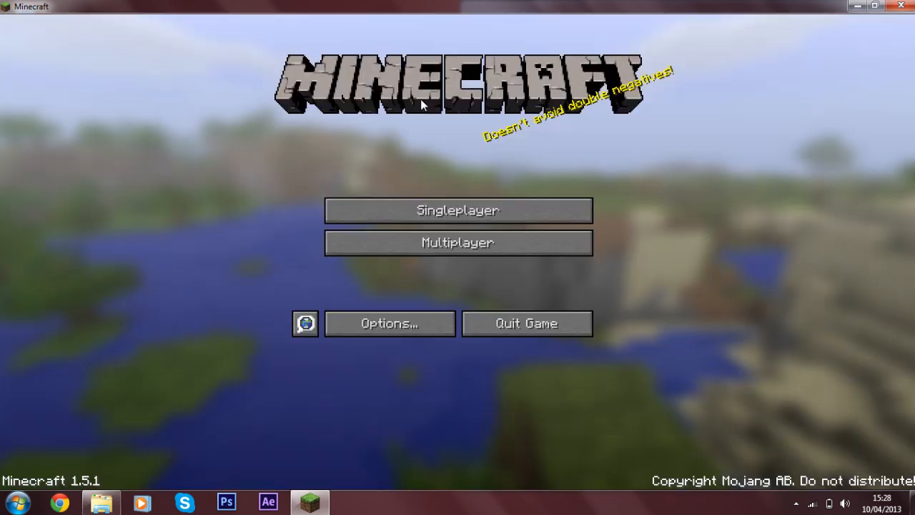
left_click(458, 209)
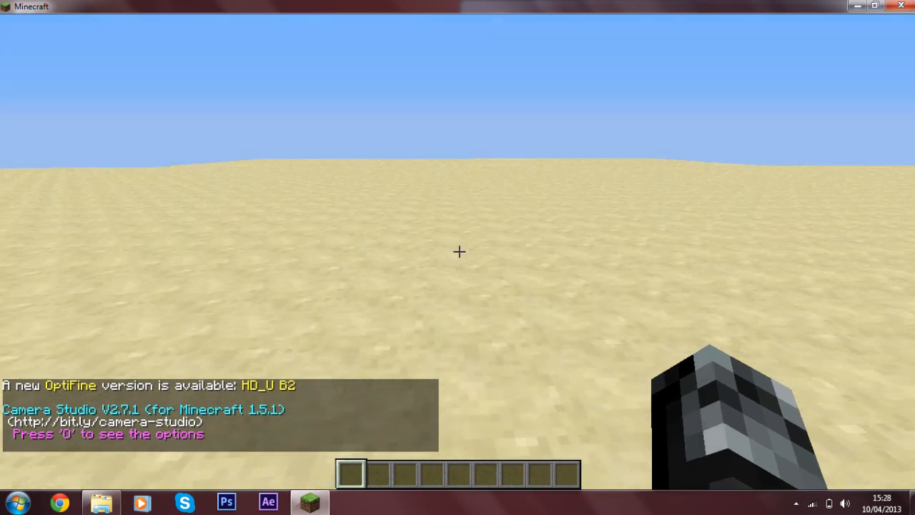
key("e")
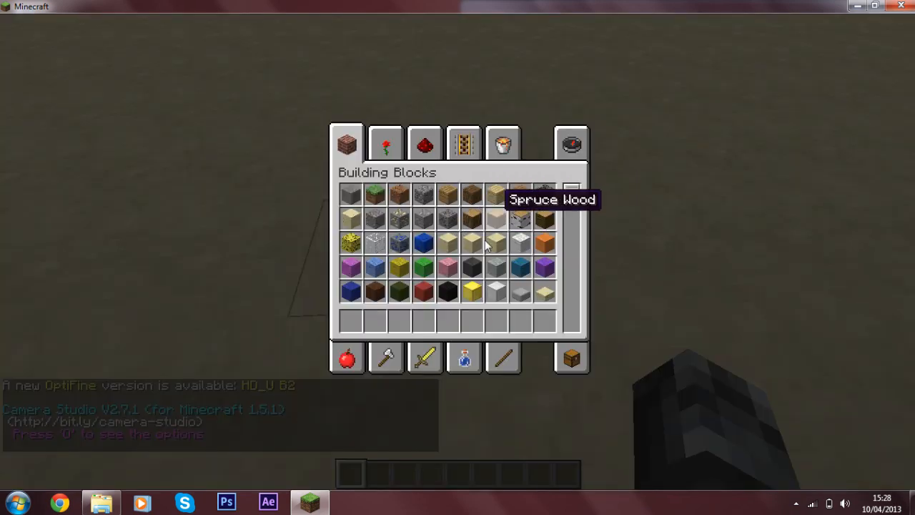
left_click(424, 143)
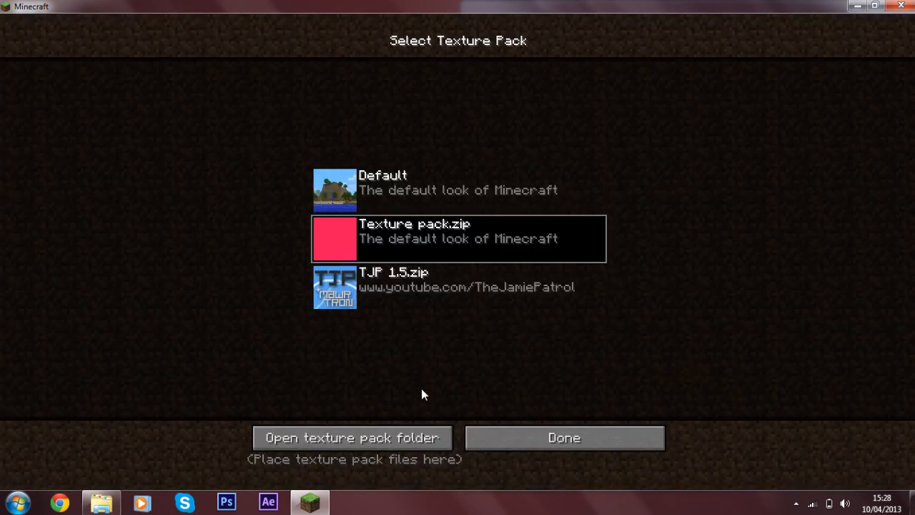
mouse_move(426, 206)
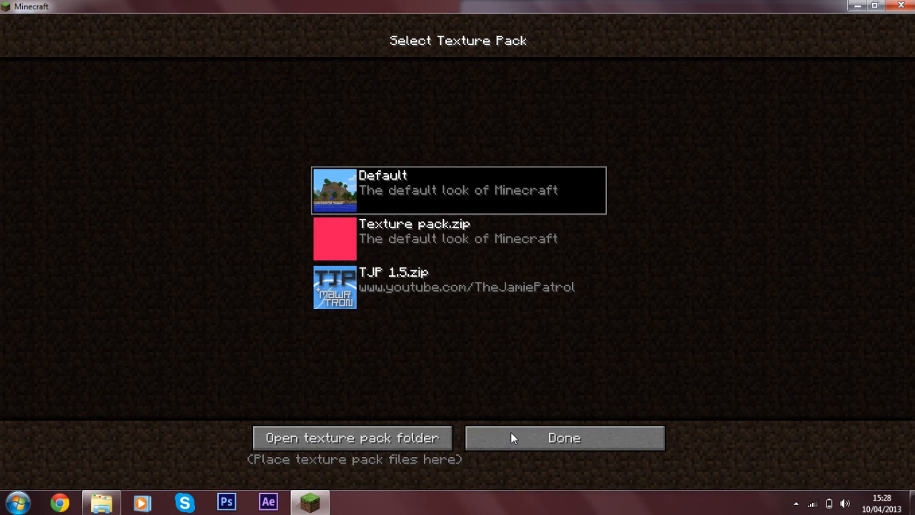
left_click(564, 438)
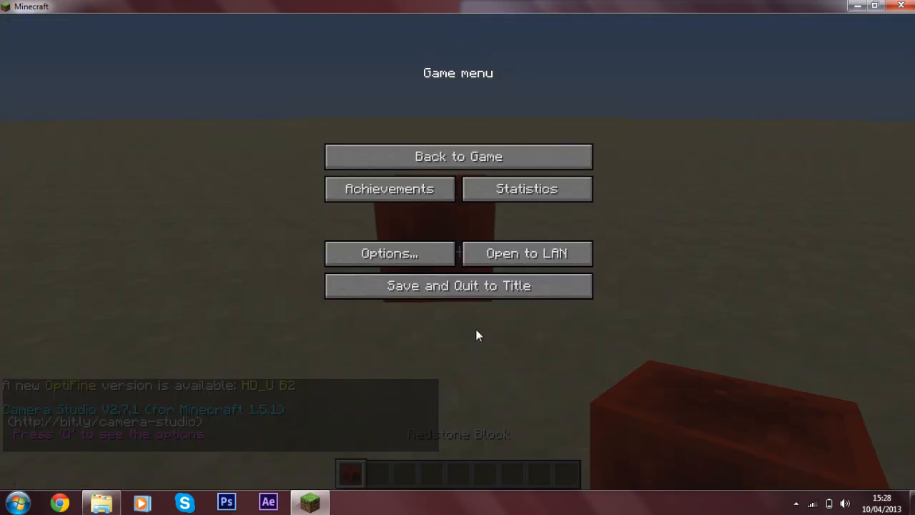
left_click(458, 155)
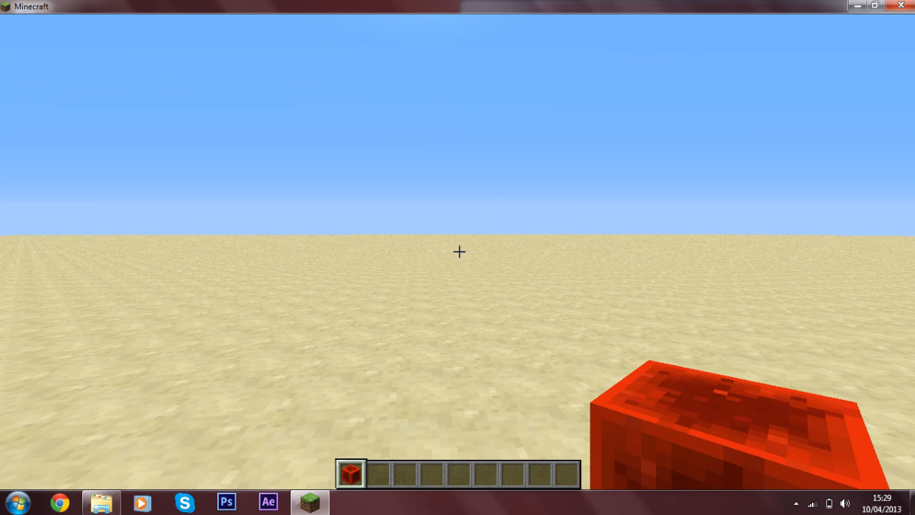
Switch the active texture pack back to TJP 1.5.zip from the pause menu
key("Escape")
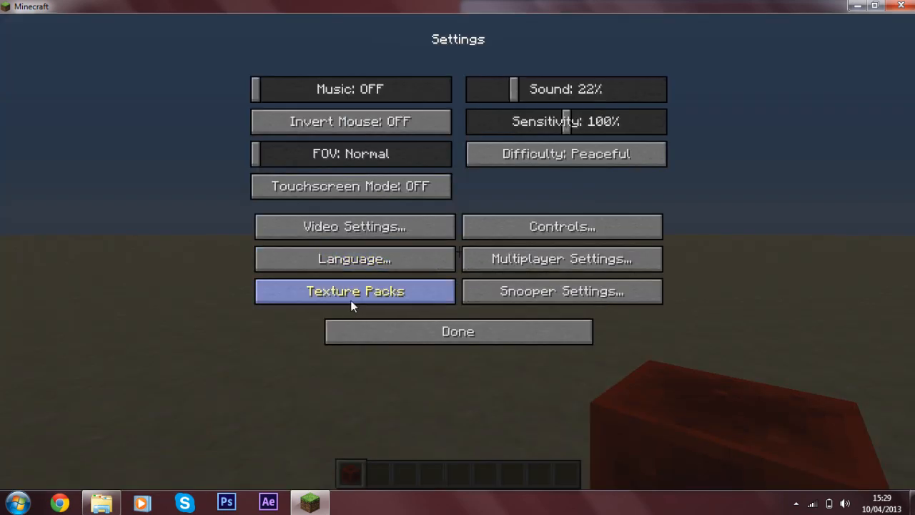
left_click(355, 292)
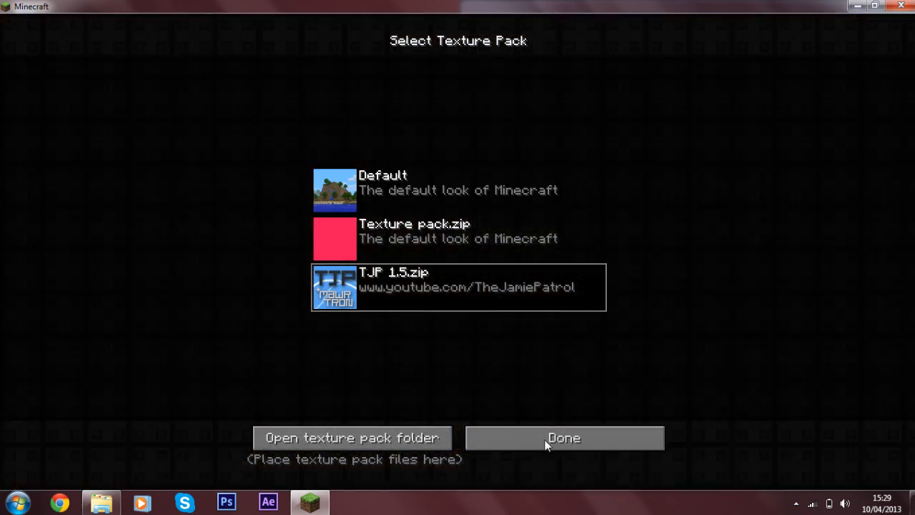
left_click(563, 437)
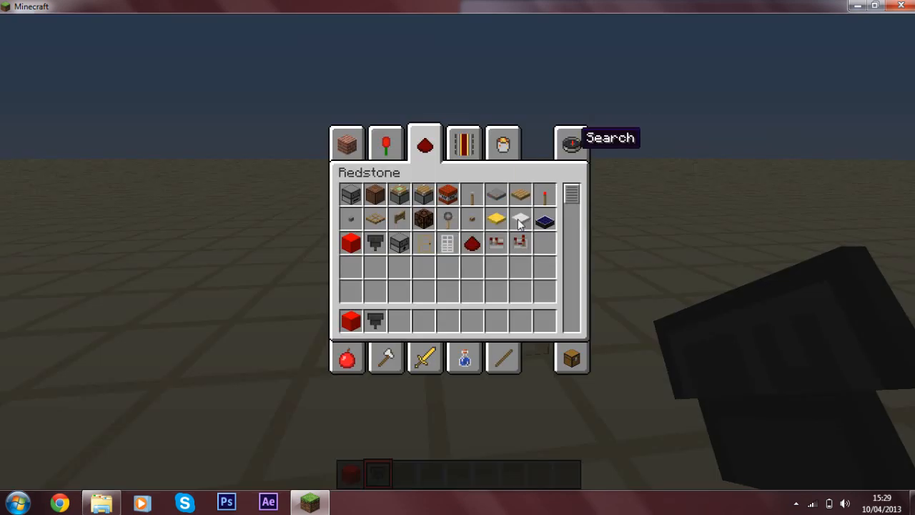
Get a hopper from the creative Search tab onto the hotbar beside the redstone block
left_click(572, 143)
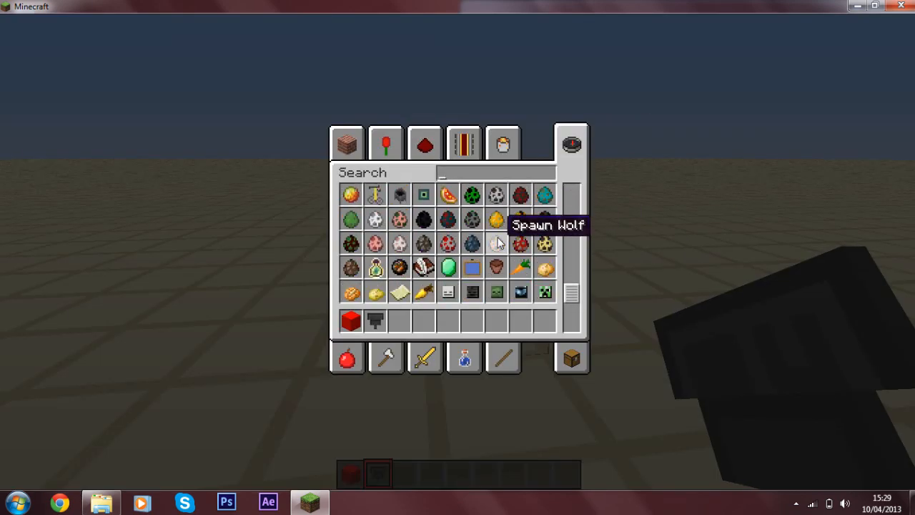
scroll("down", 3)
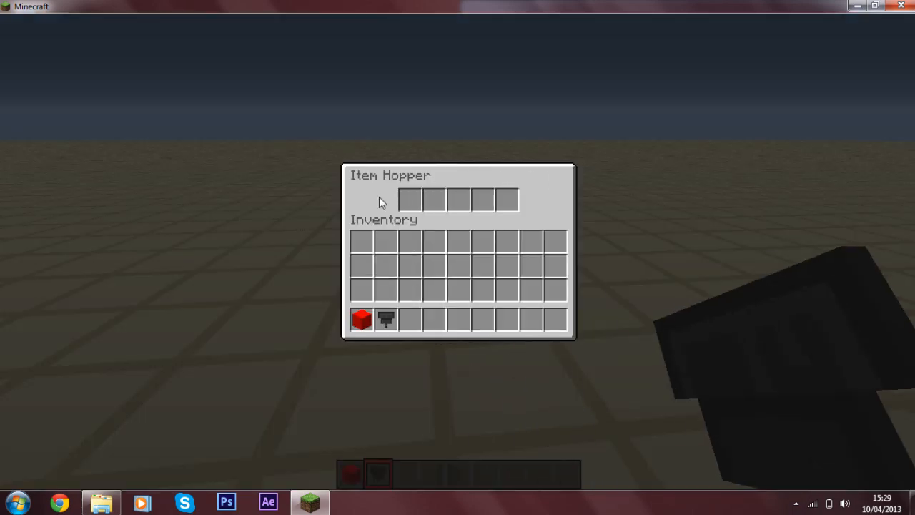
key("Escape")
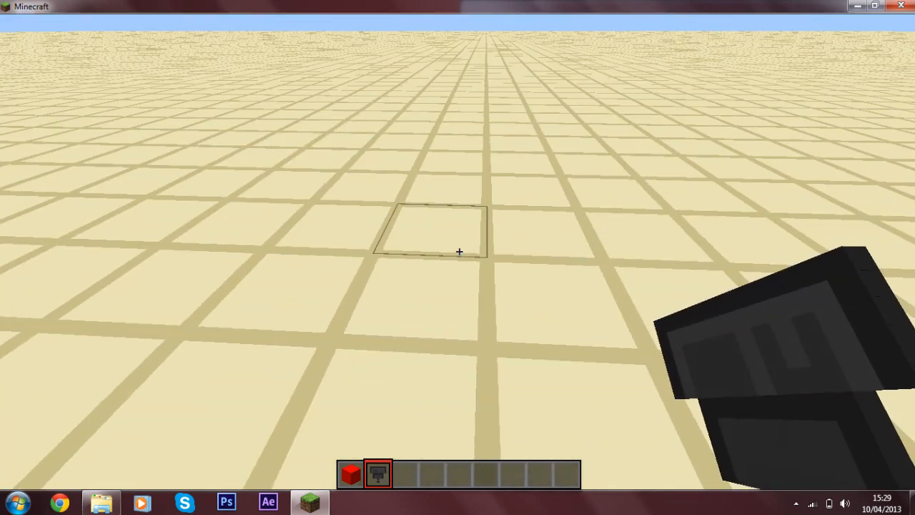
key("e")
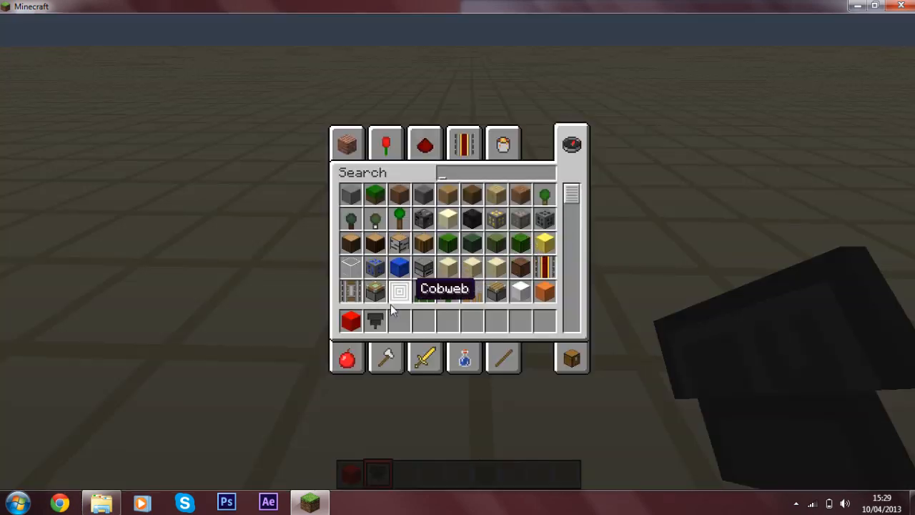